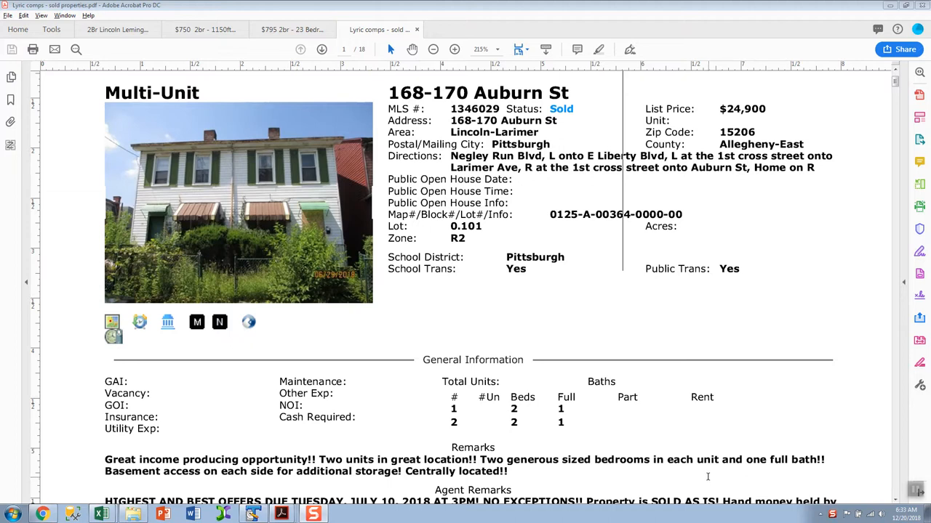
mouse_move(709, 477)
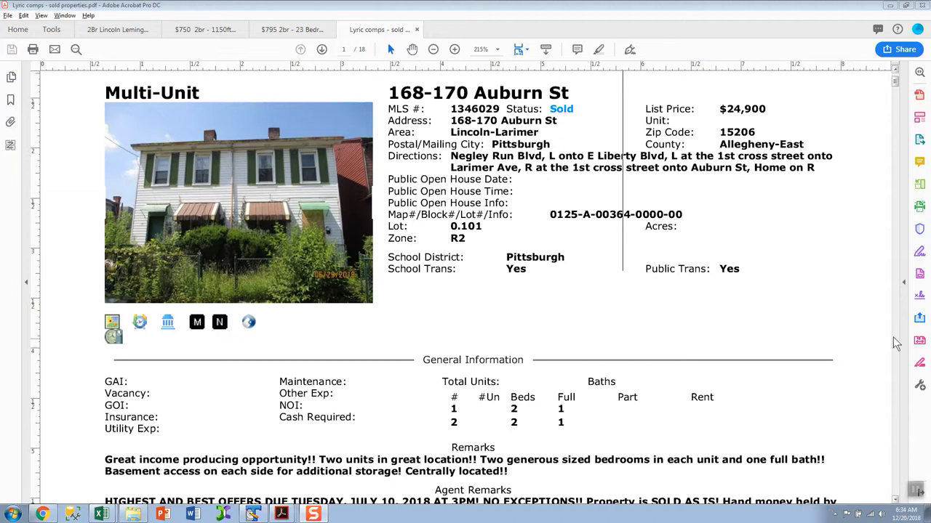
mouse_move(686, 464)
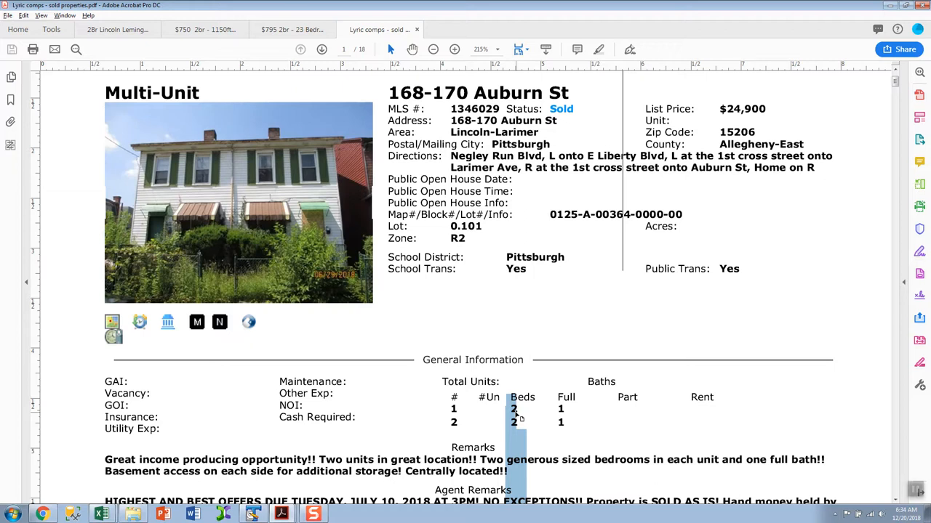
mouse_move(612, 378)
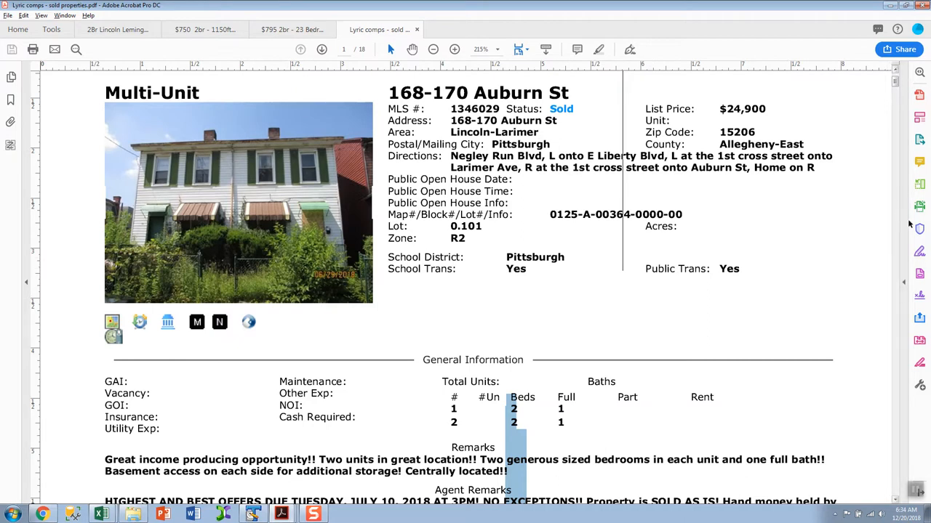
mouse_move(899, 242)
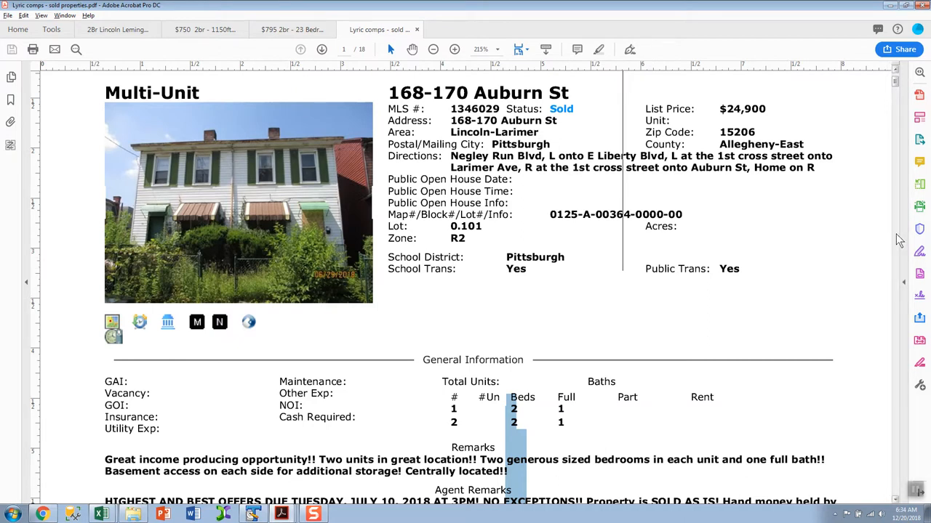
- Scroll through the Auburn St listing past its $55,000 sale to the Photos and History page
scroll(down, 3)
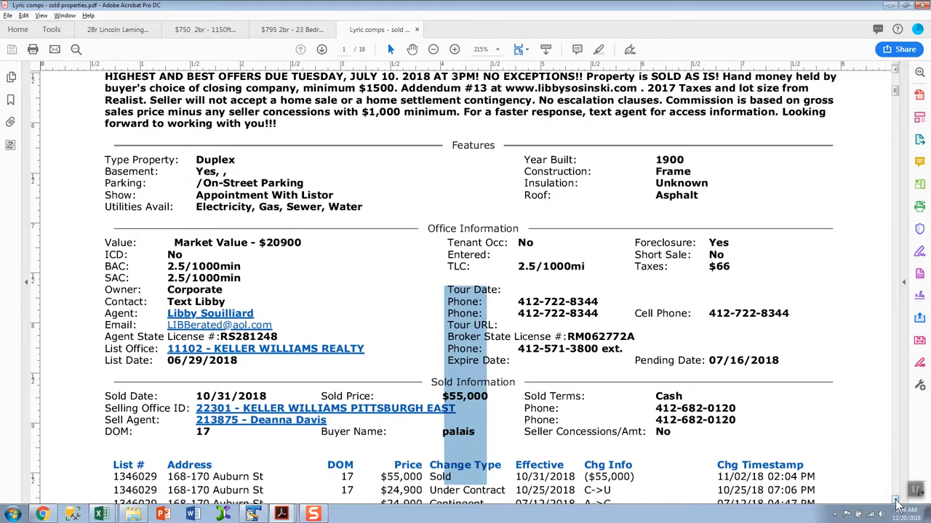
scroll(down, 3)
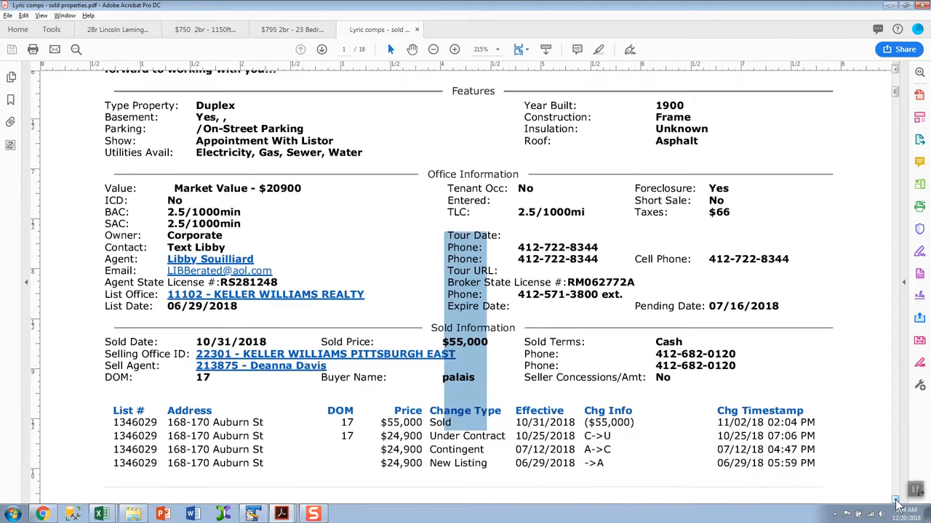
scroll(down, 3)
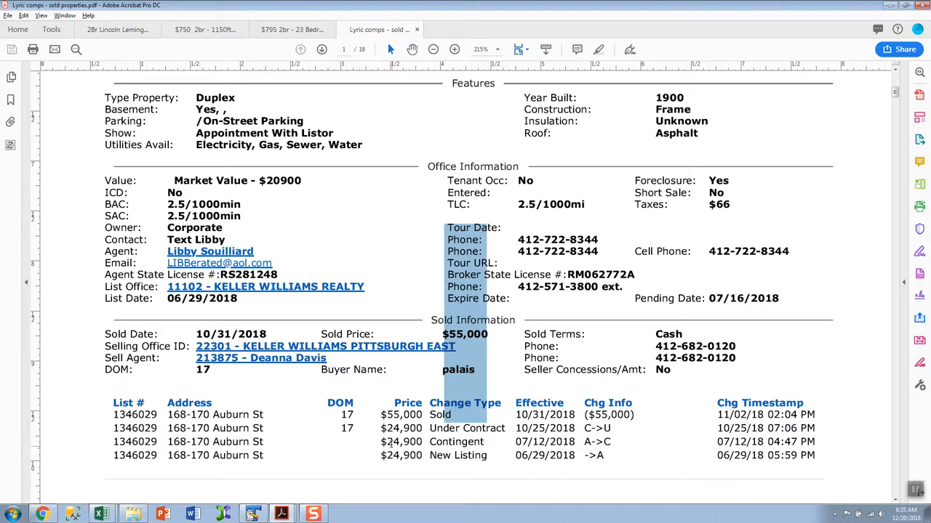
mouse_move(389, 410)
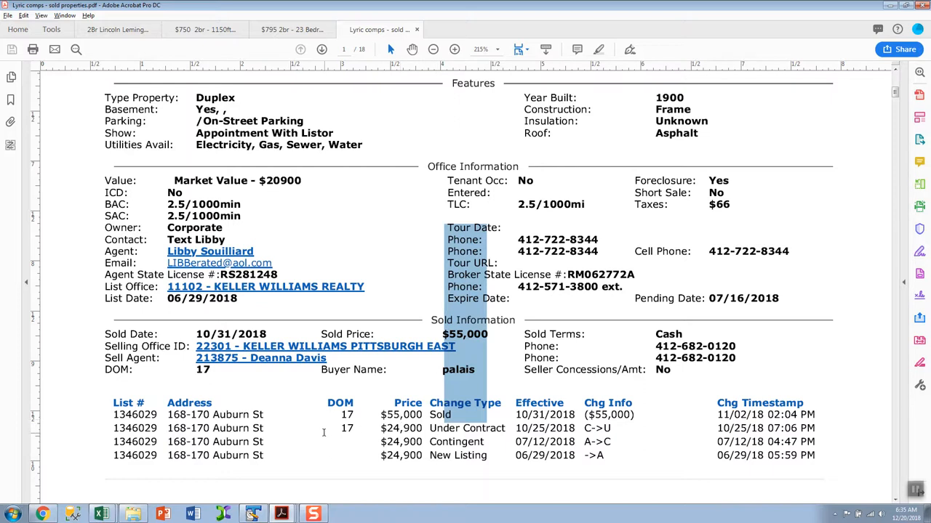
mouse_move(342, 428)
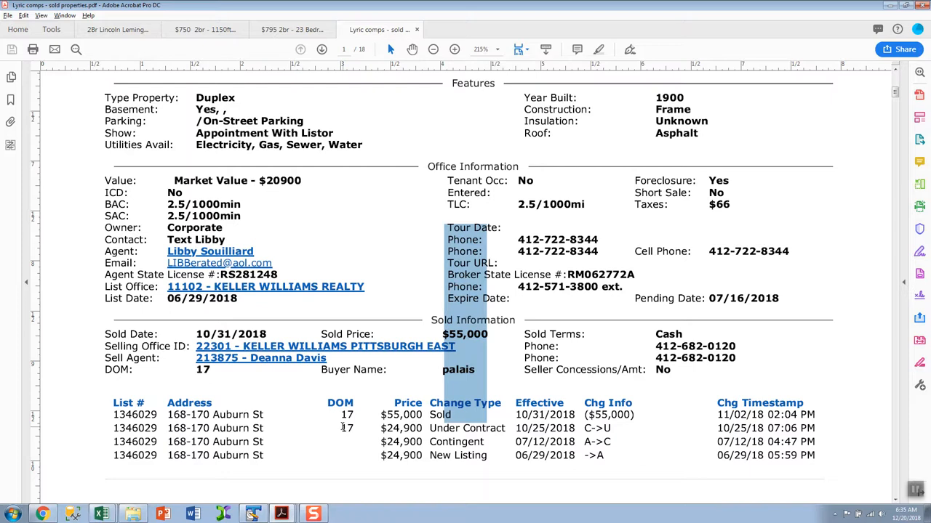
mouse_move(622, 430)
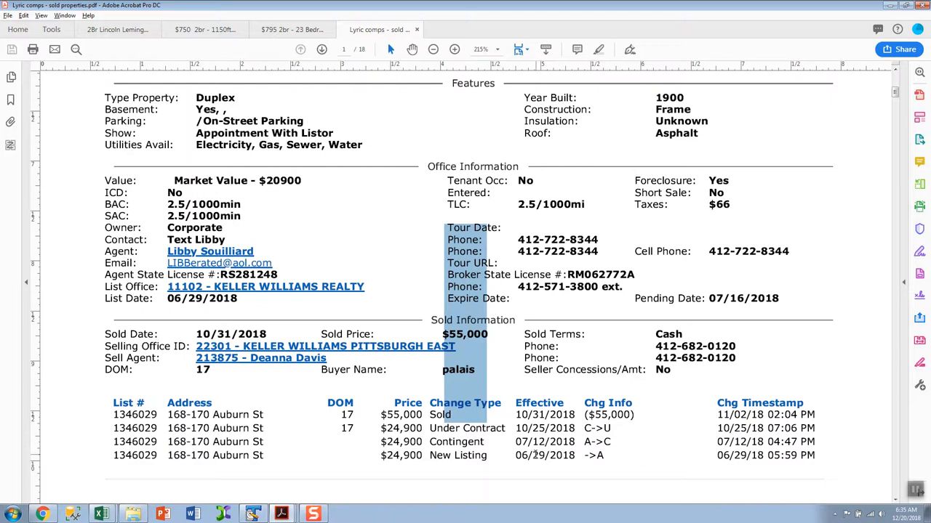
mouse_move(649, 437)
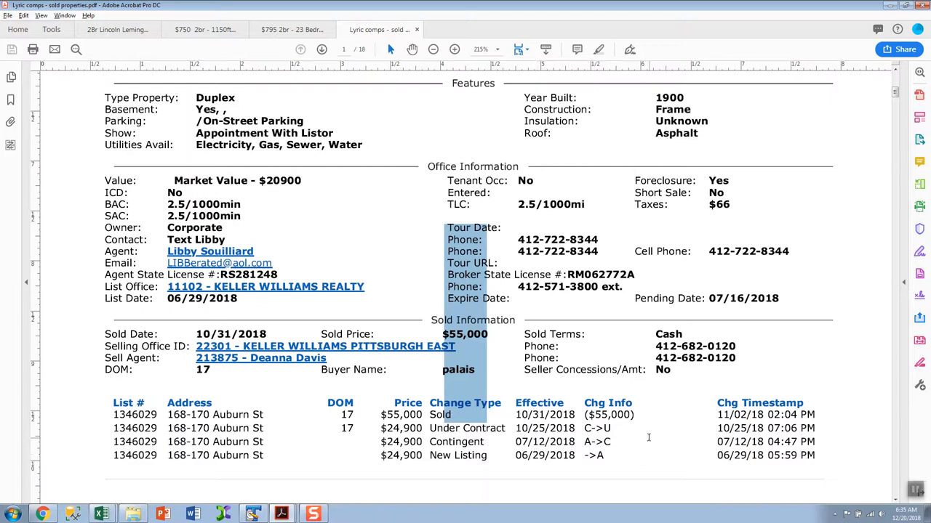
mouse_move(902, 428)
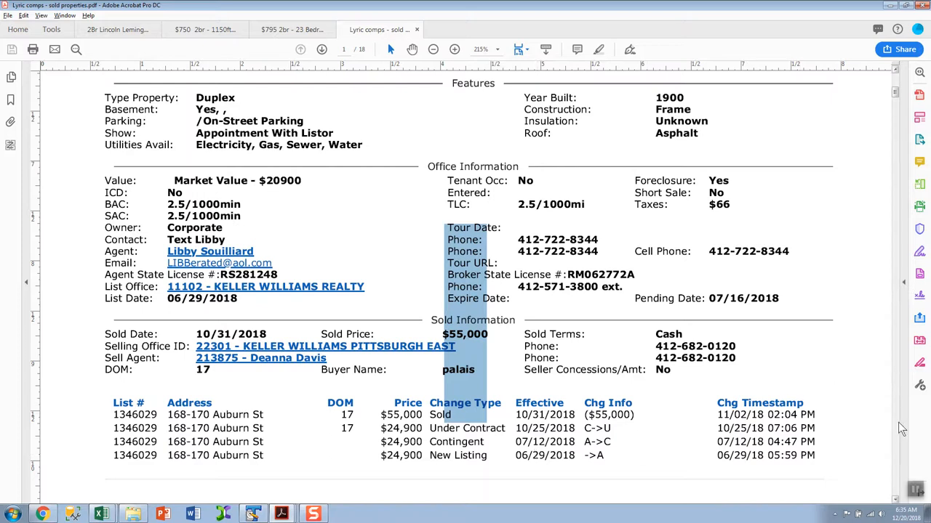
mouse_move(900, 468)
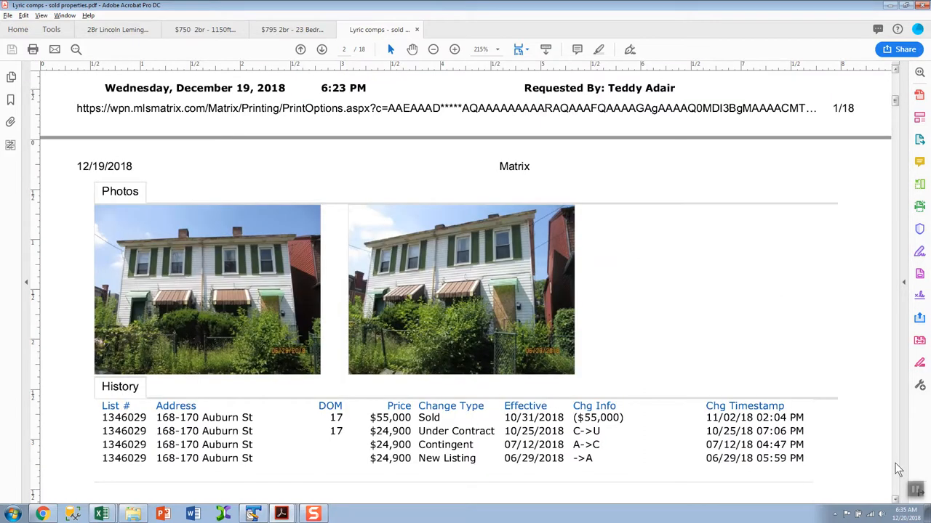
- Scroll to page 3 and read the 1102-1104 Lincoln Avenue listing and its $3,050 Sold Information
scroll(down, 3)
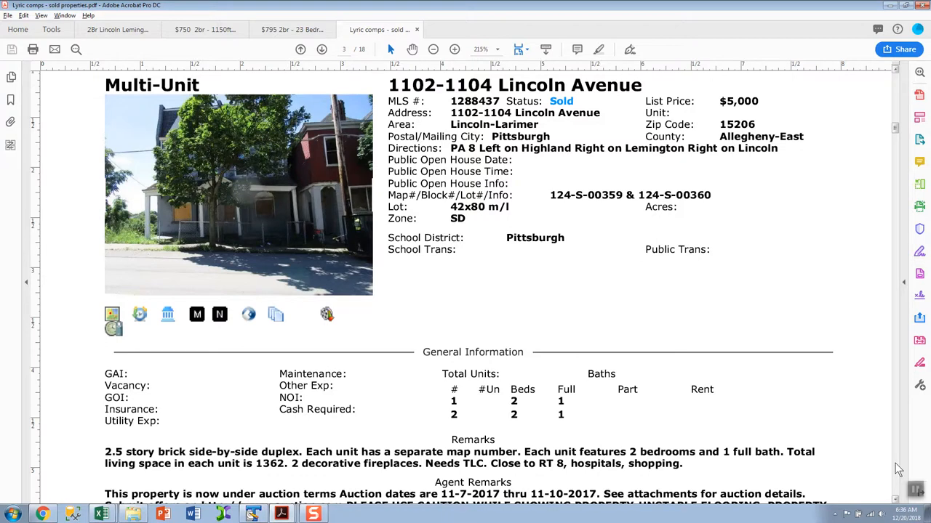
scroll(down, 3)
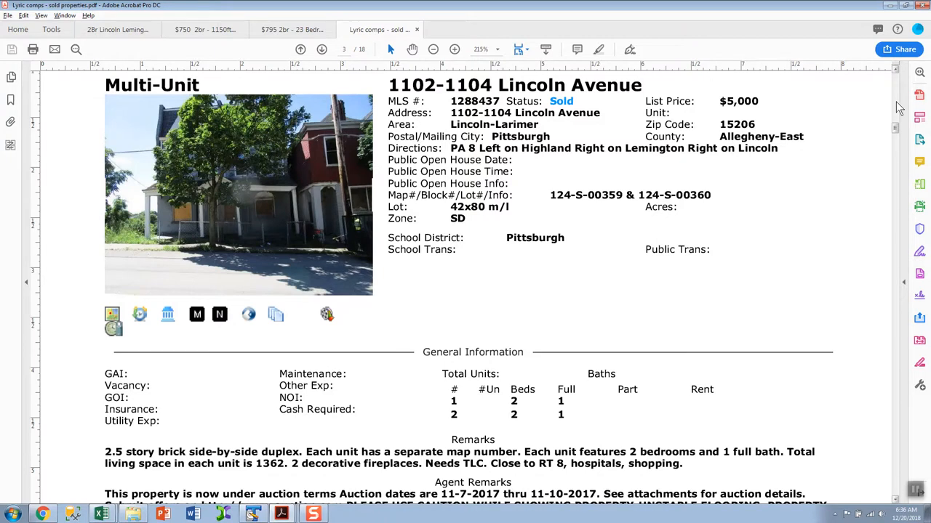
mouse_move(851, 326)
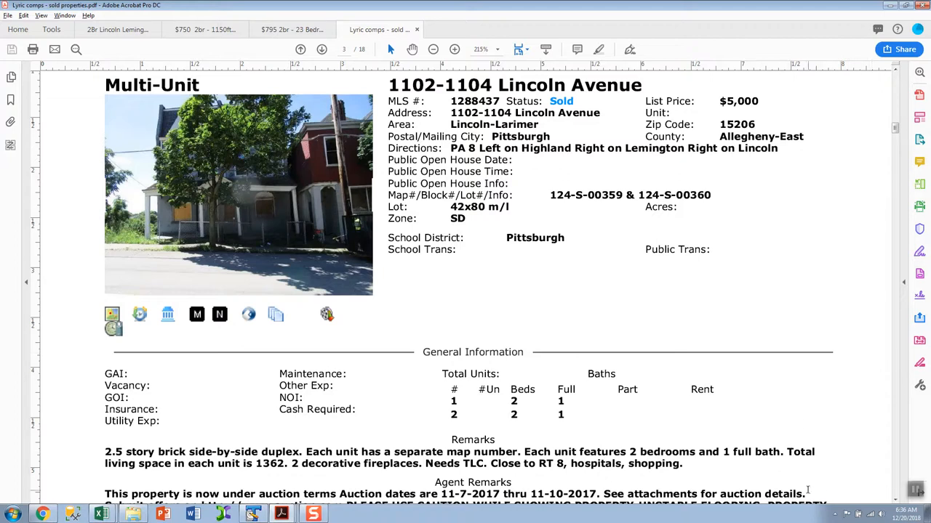
mouse_move(913, 488)
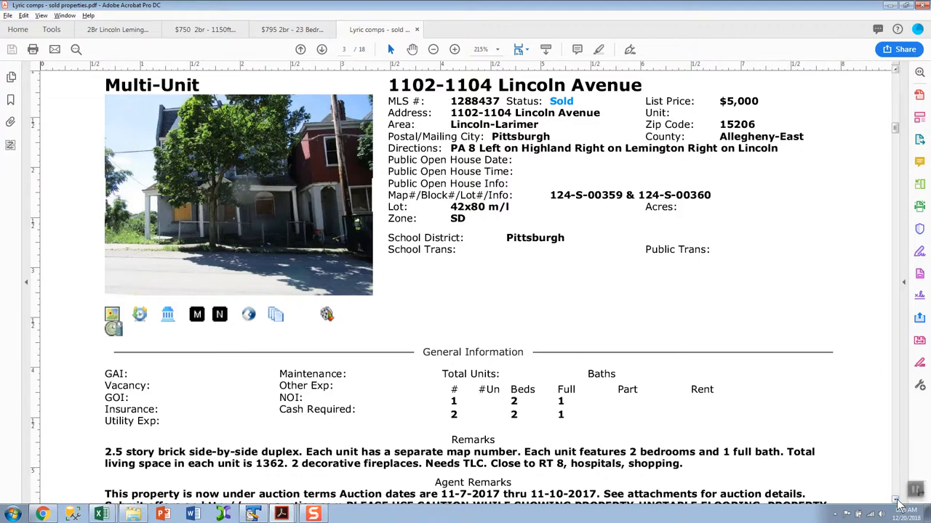
scroll(down, 3)
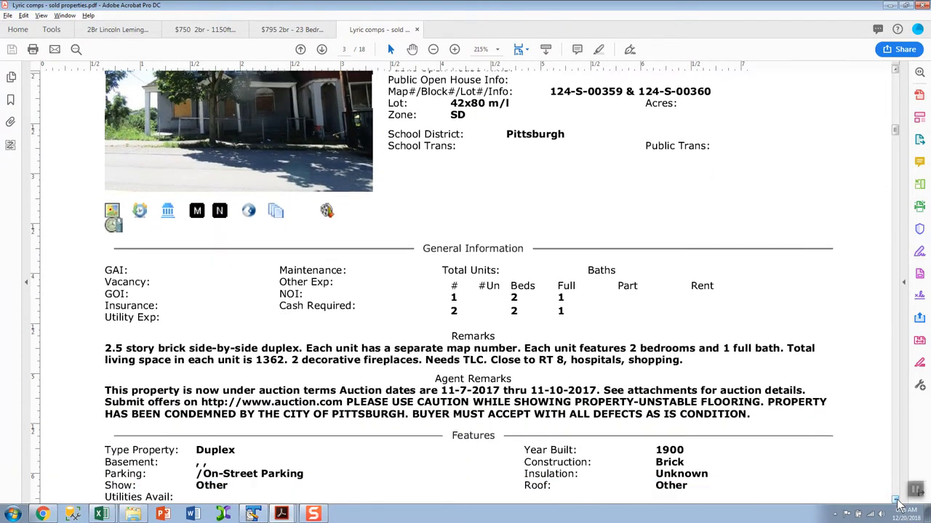
scroll(down, 3)
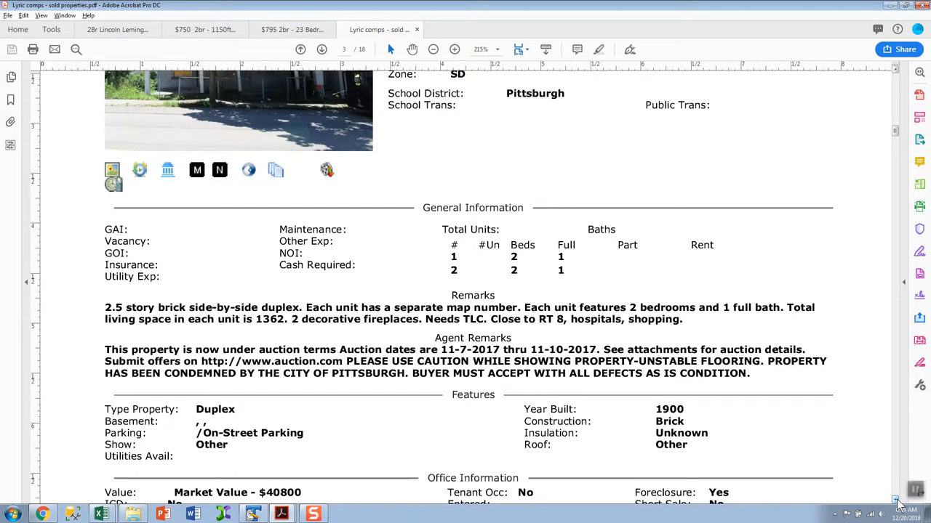
mouse_move(890, 497)
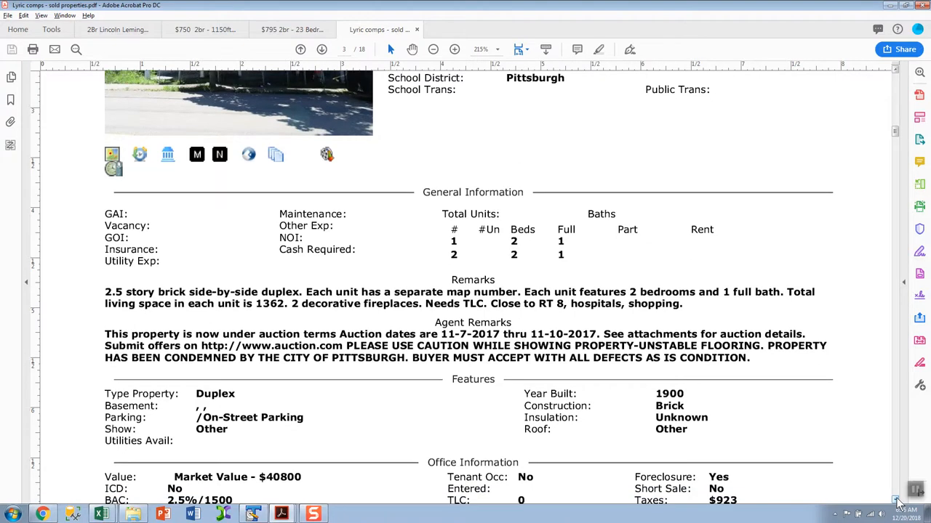
- Continue down through the Lincoln Avenue change history to its Photos section
scroll(down, 3)
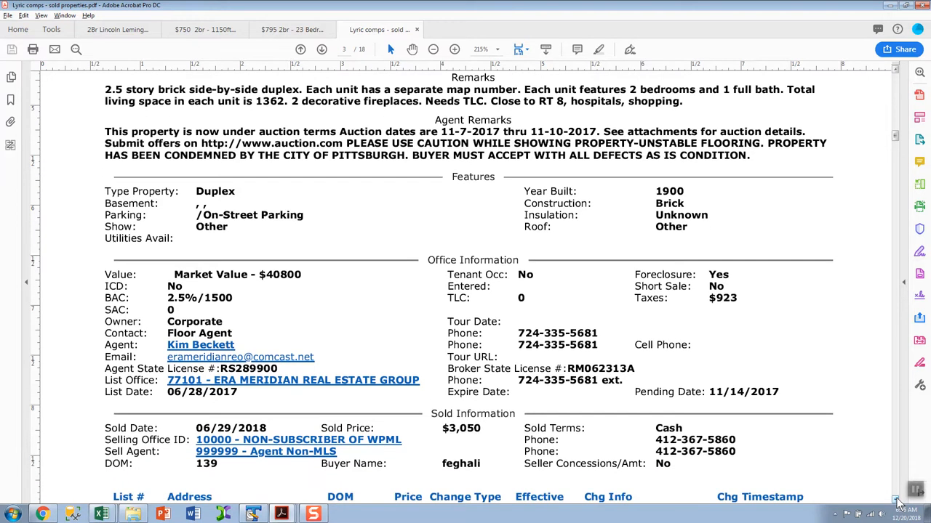
mouse_move(890, 499)
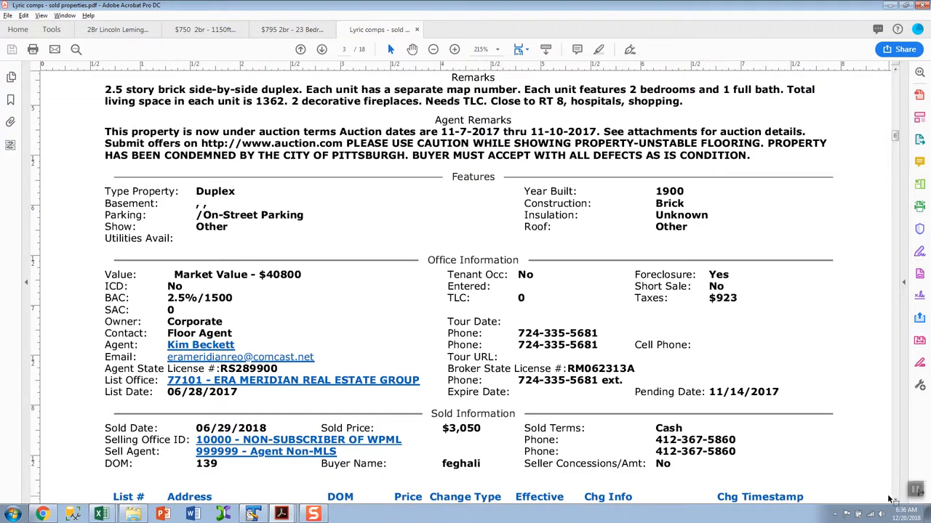
scroll(down, 3)
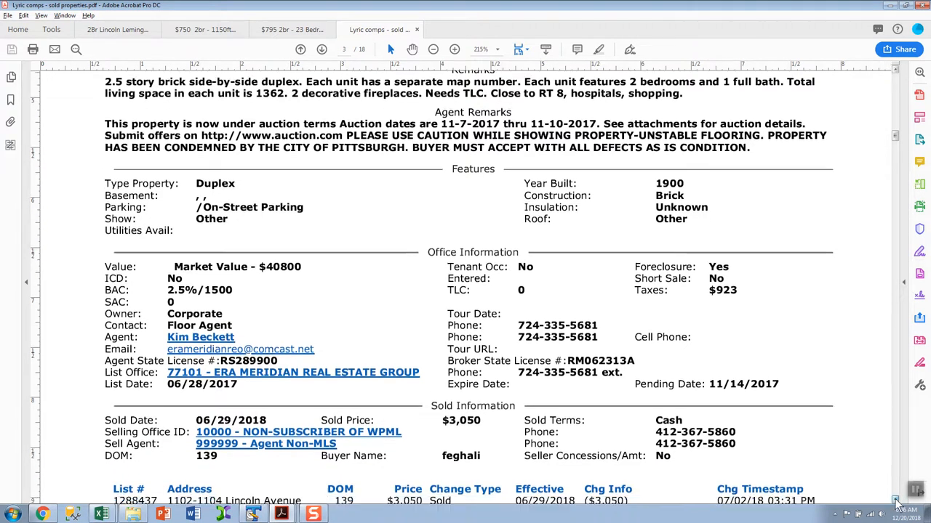
scroll(down, 3)
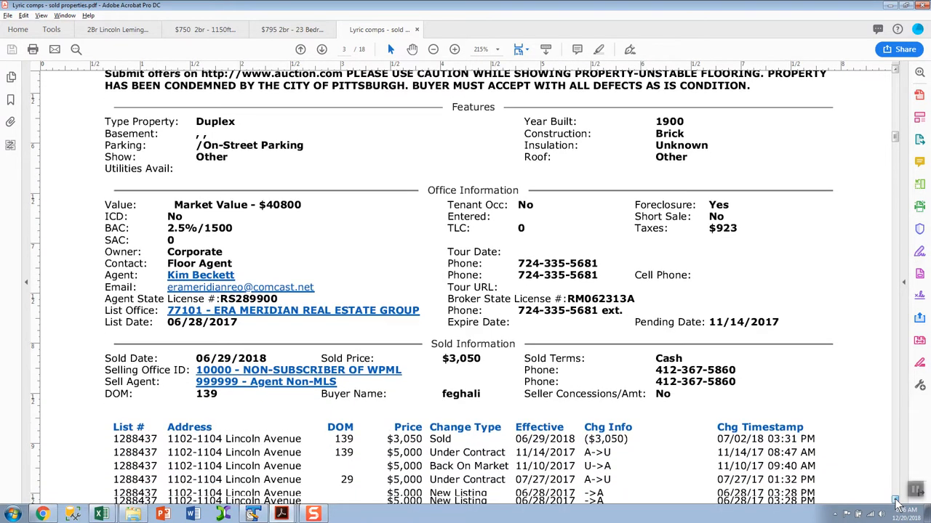
scroll(down, 3)
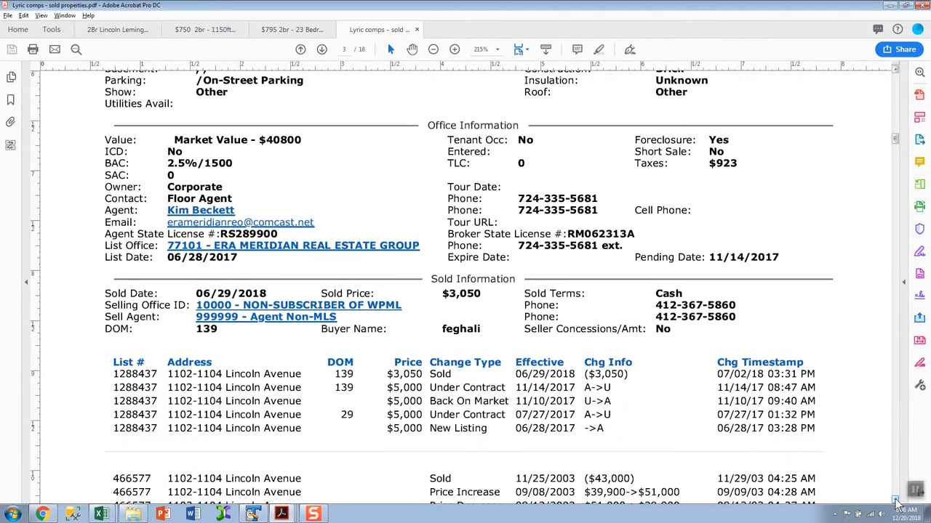
scroll(down, 3)
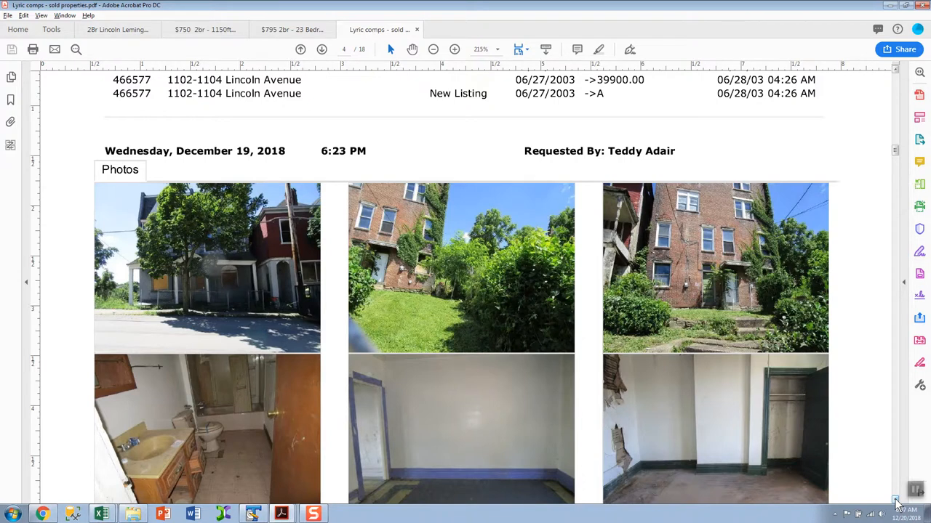
- Scroll past Lincoln Avenue's 2003 price history to the top of the 6809-6817 Lyric St listing
scroll(down, 3)
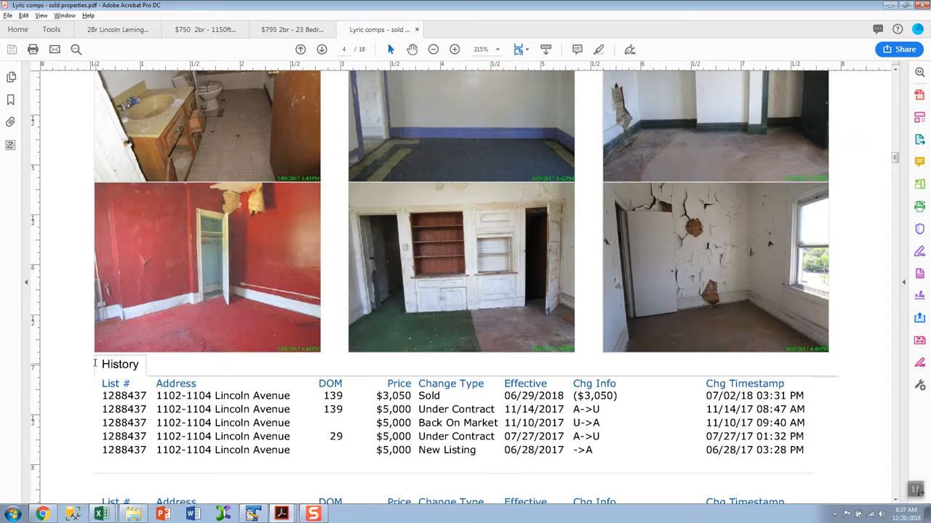
drag(128, 255, 128, 480)
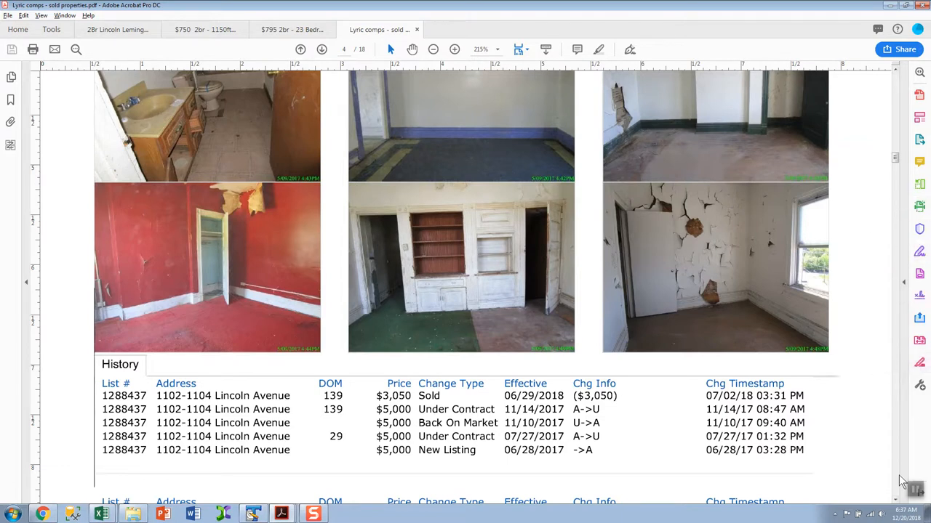
scroll(down, 3)
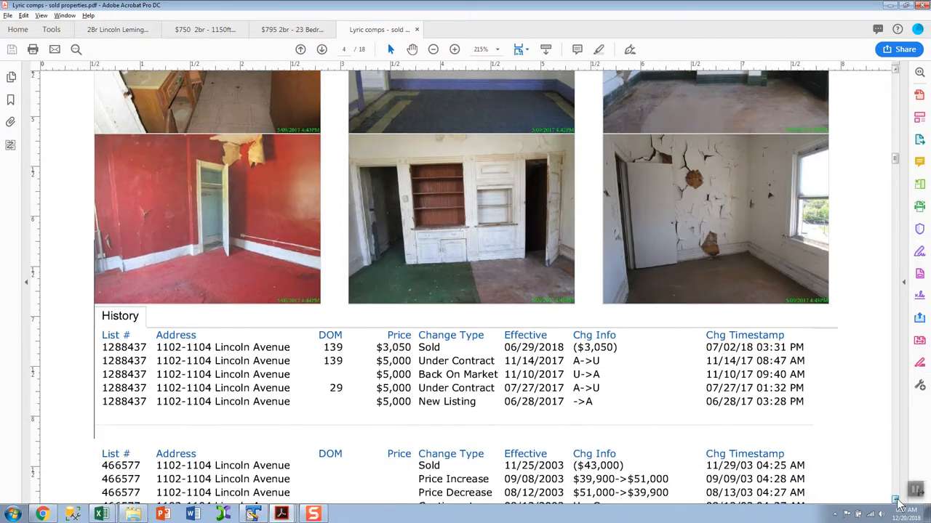
scroll(down, 3)
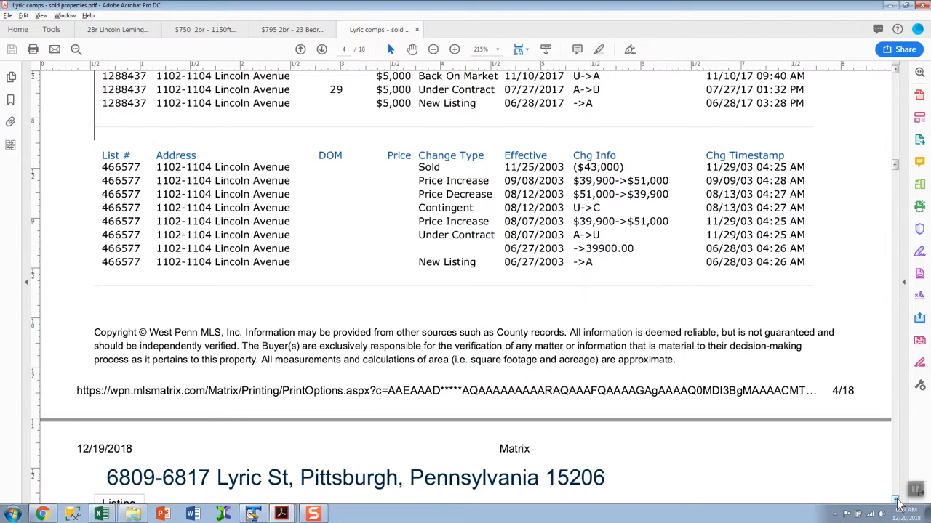
- Scroll through the Lyric St listing info, features and $165,000 sold information to its Photos page
scroll(down, 3)
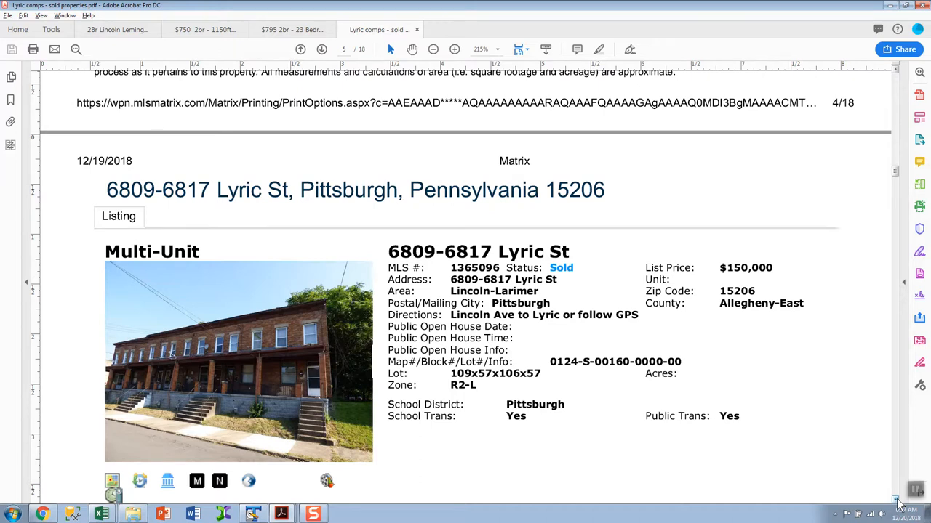
scroll(down, 3)
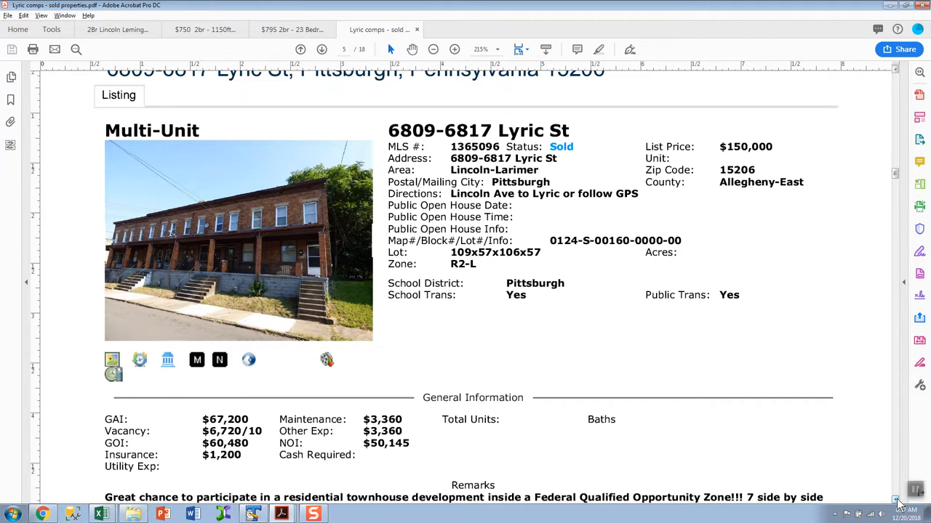
scroll(down, 3)
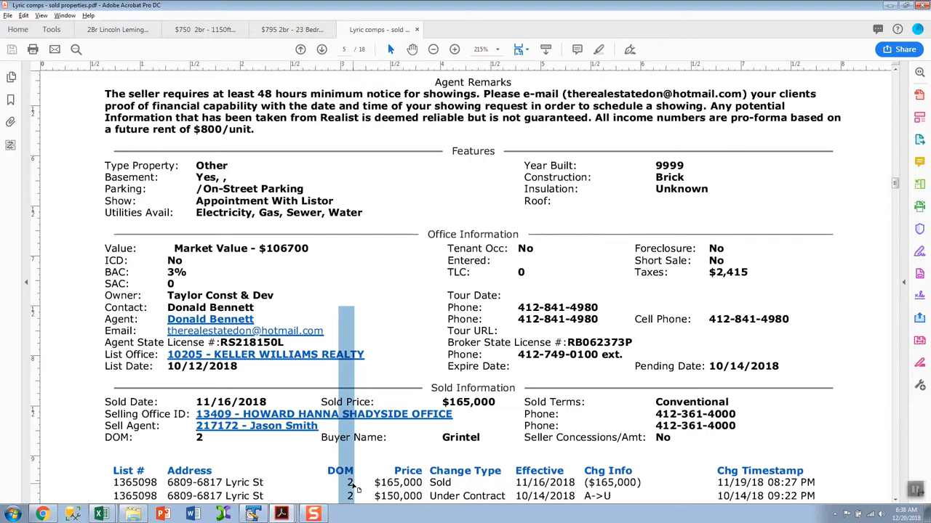
mouse_move(698, 290)
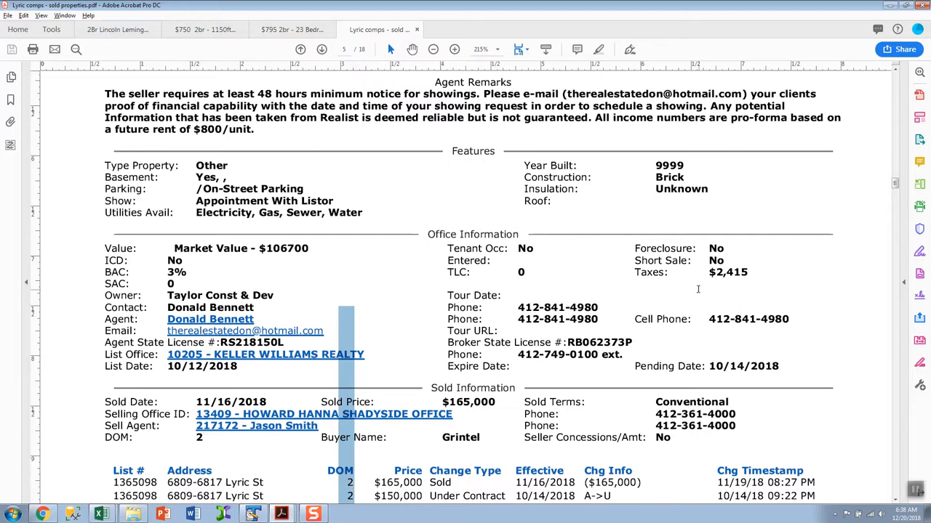
mouse_move(913, 449)
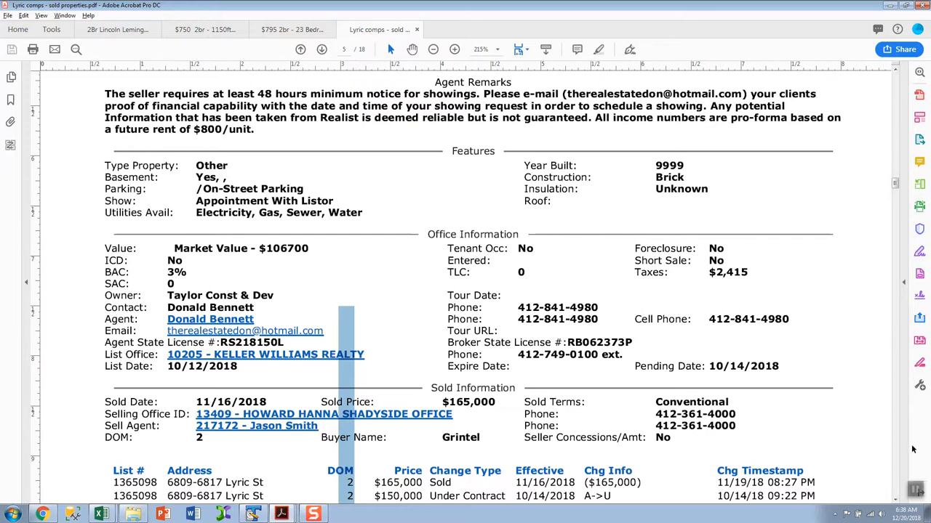
scroll(down, 3)
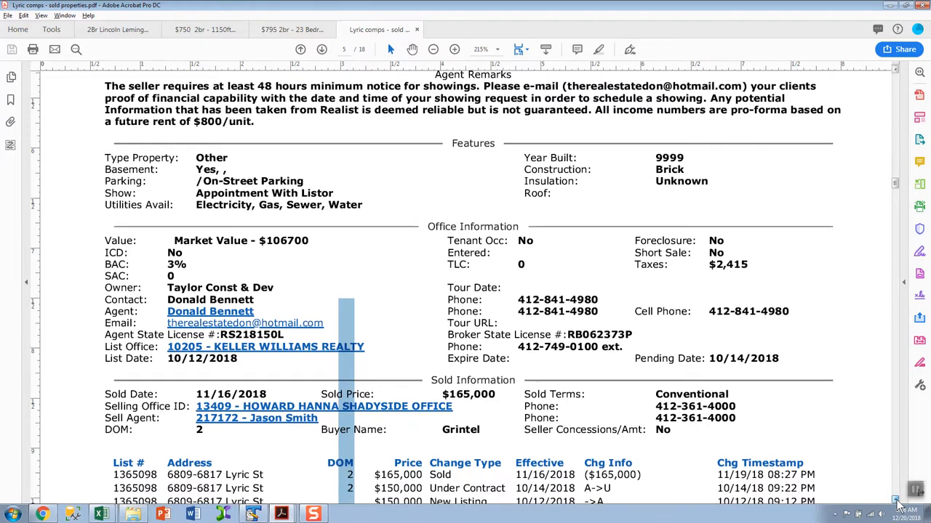
scroll(down, 3)
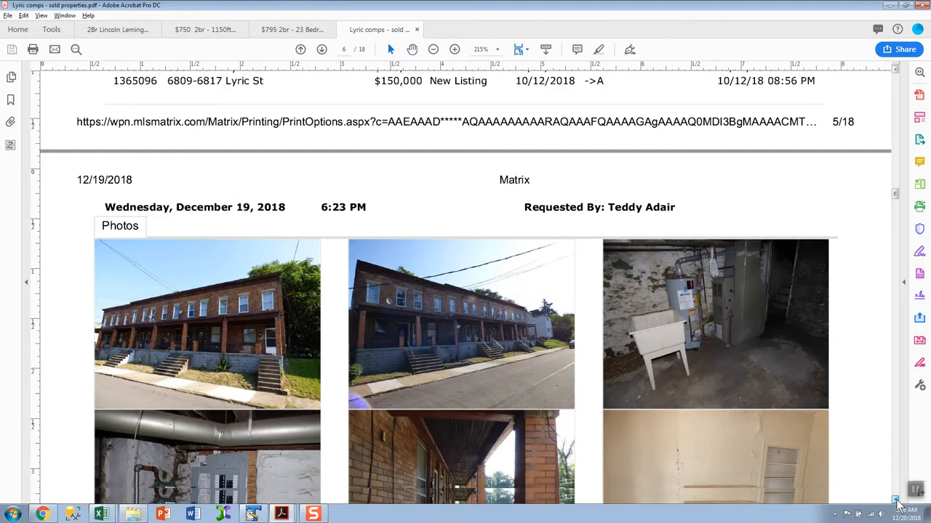
- Scroll through the Lyric St exterior and interior photo grid down to the last bathroom photos
scroll(down, 3)
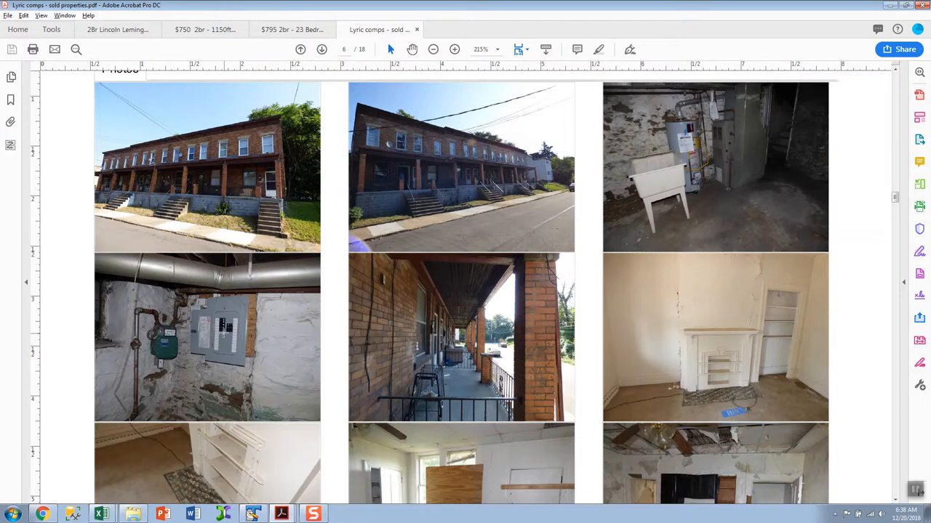
mouse_move(621, 293)
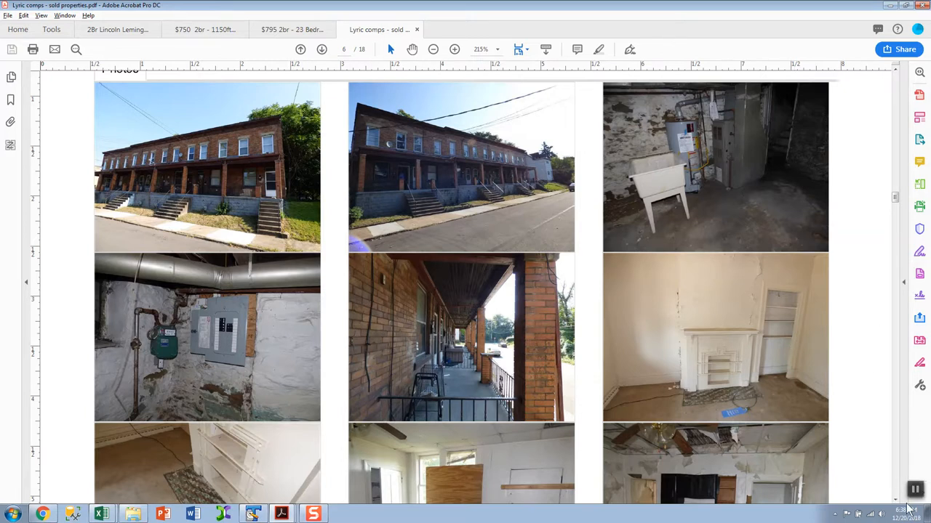
scroll(down, 3)
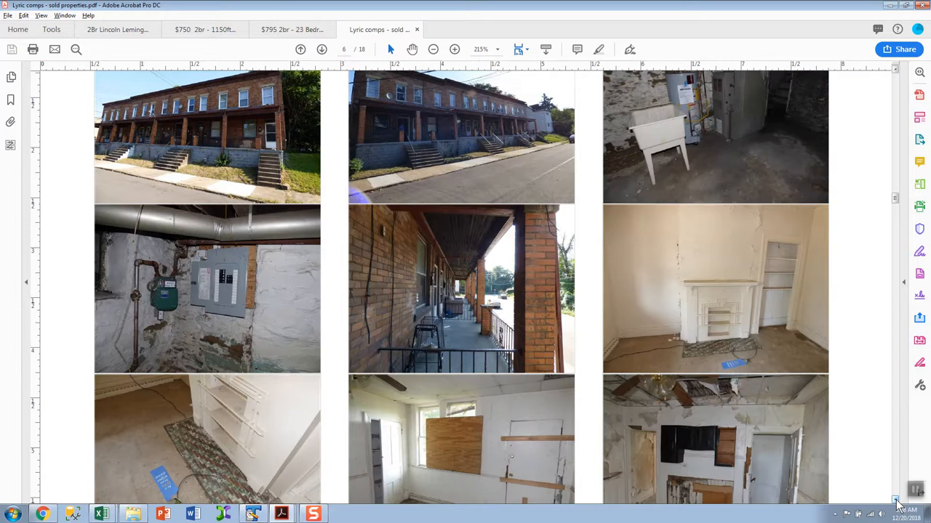
scroll(down, 3)
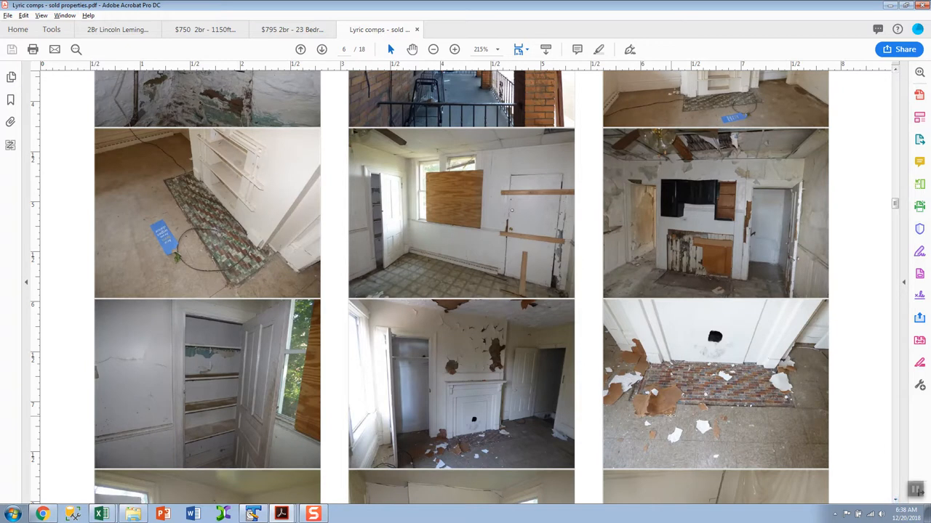
mouse_move(445, 270)
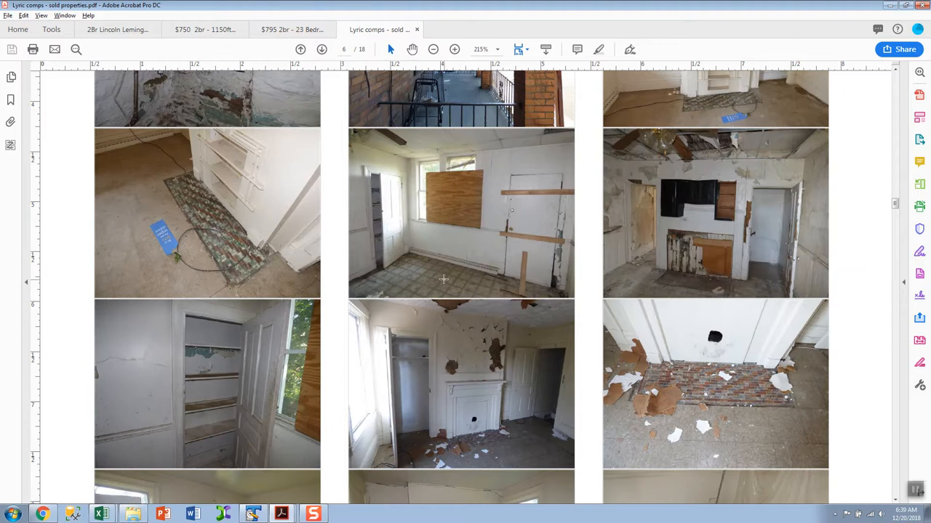
mouse_move(514, 277)
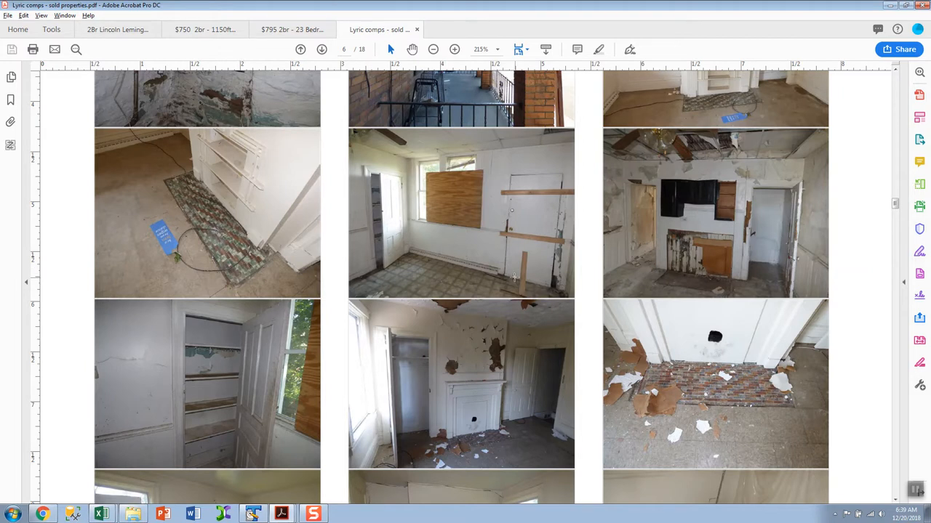
mouse_move(928, 460)
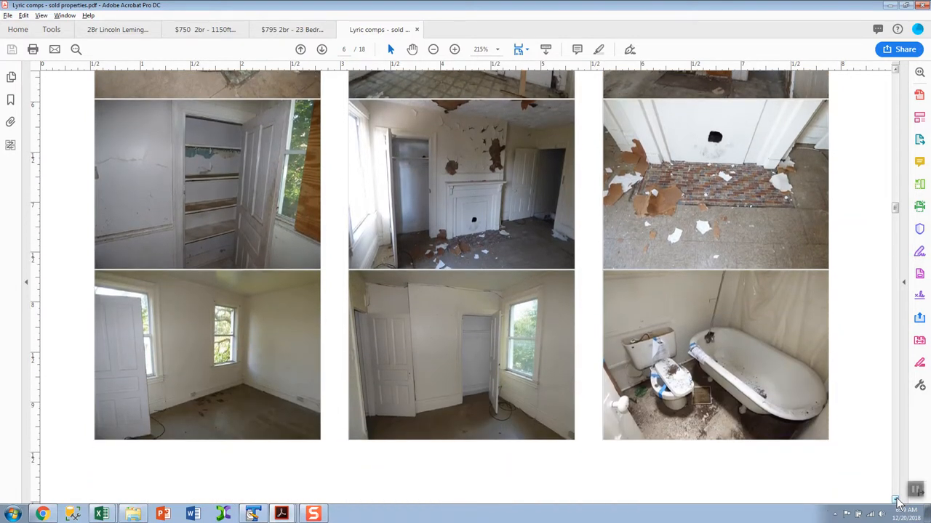
scroll(down, 3)
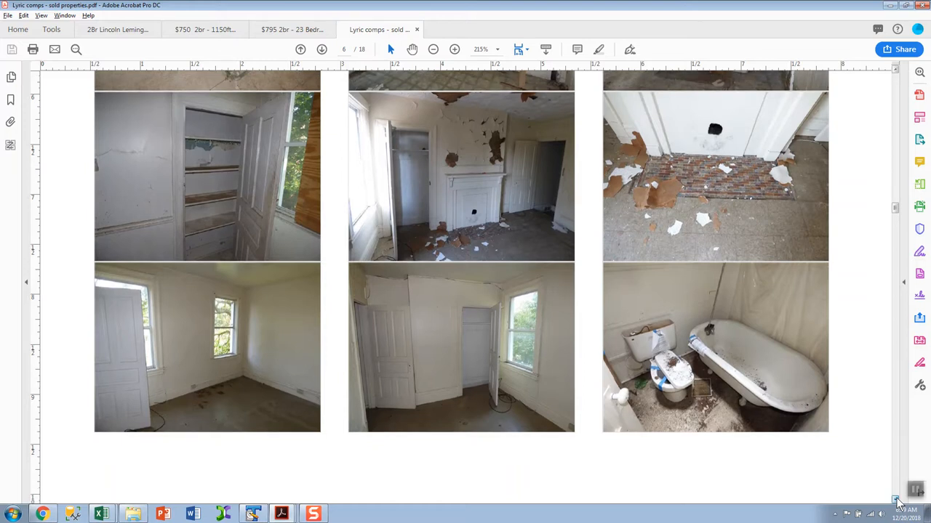
scroll(down, 3)
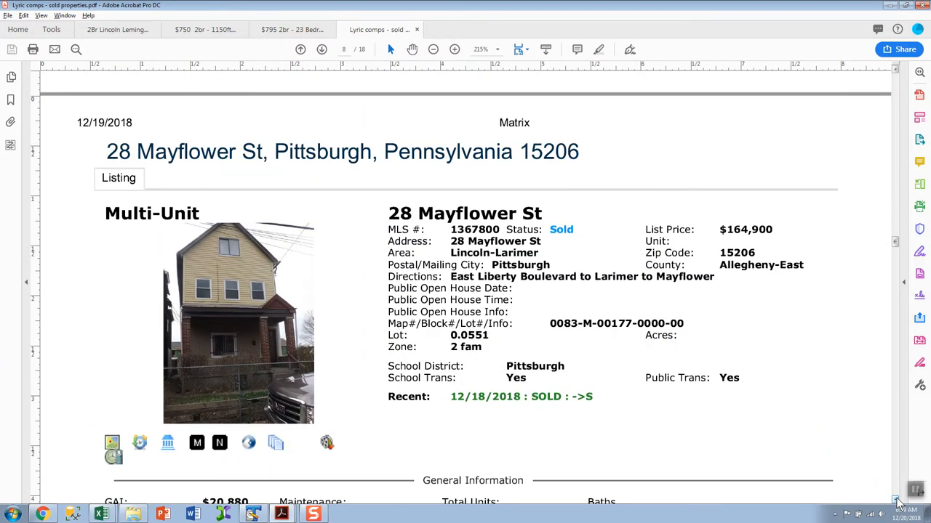
- Scroll to the 28 Mayflower St listing, then return to the Lyric street comps workbook
scroll(down, 3)
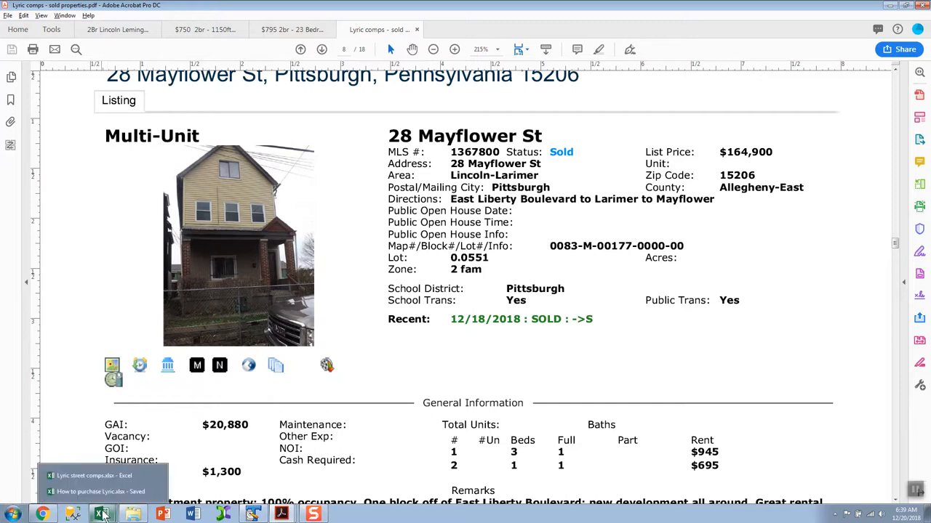
click(102, 515)
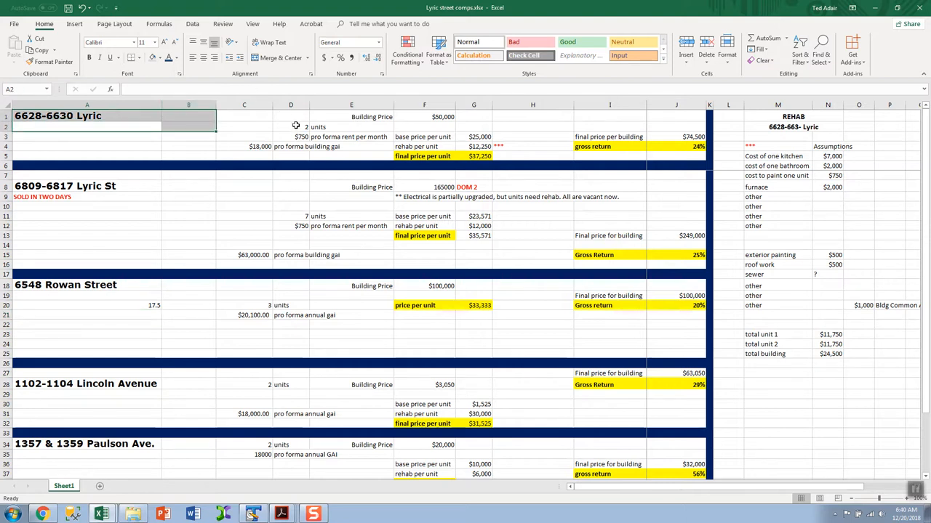
click(291, 126)
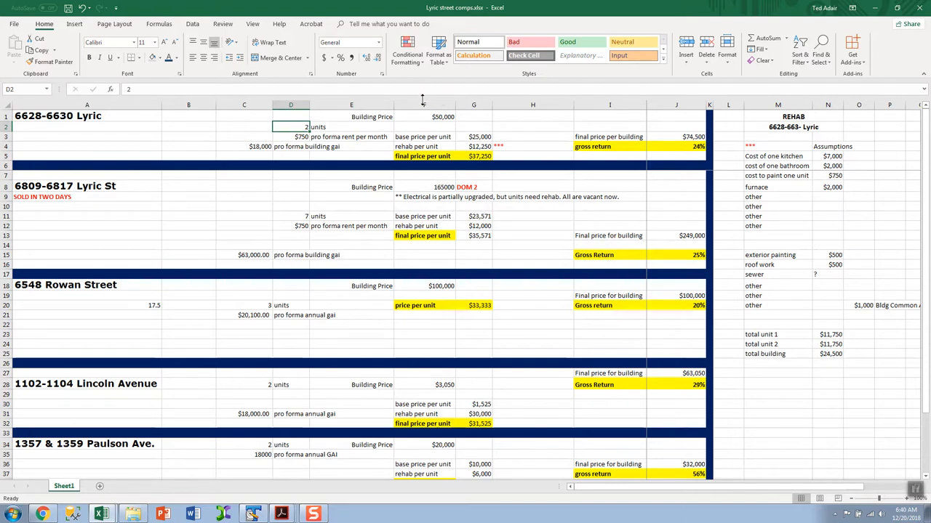
click(424, 105)
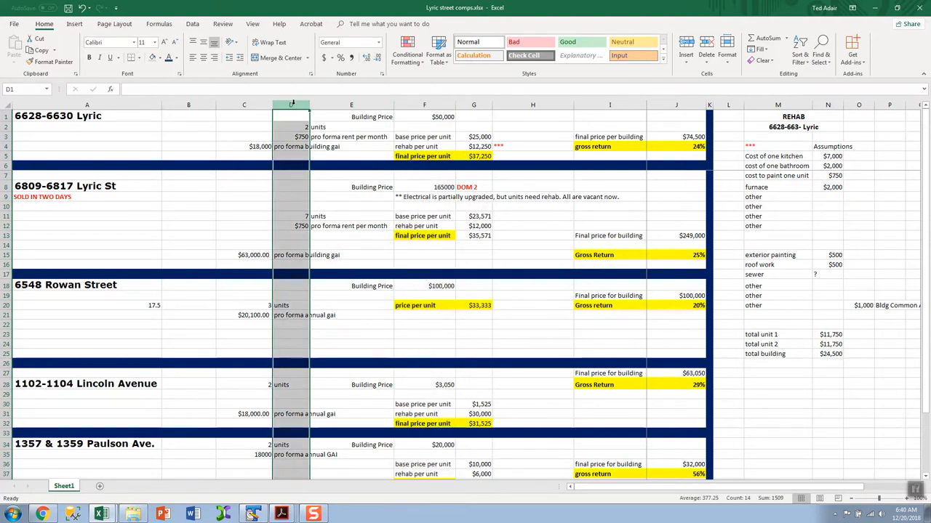
click(290, 105)
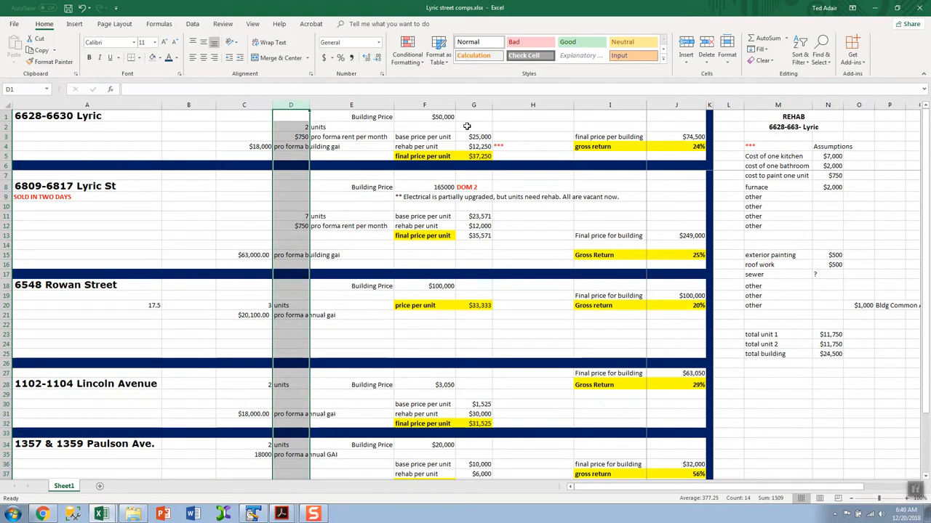
click(474, 137)
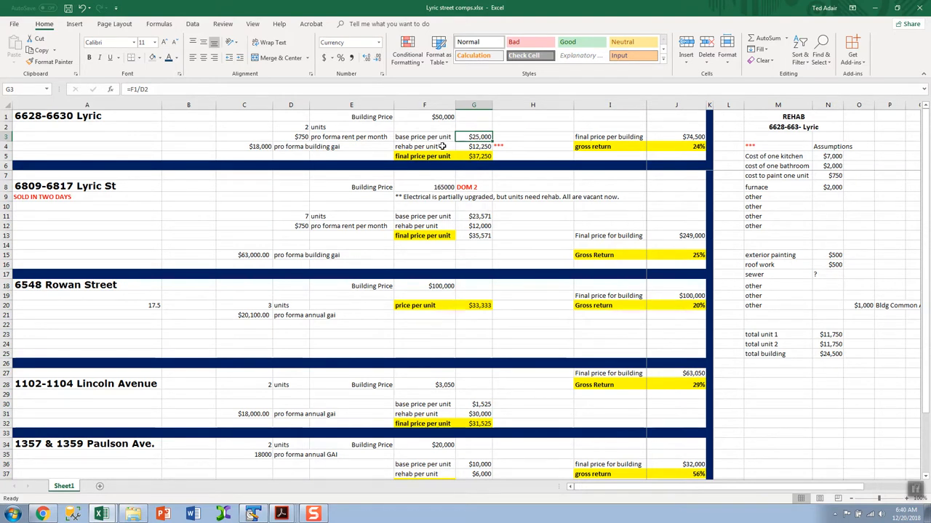
mouse_move(457, 146)
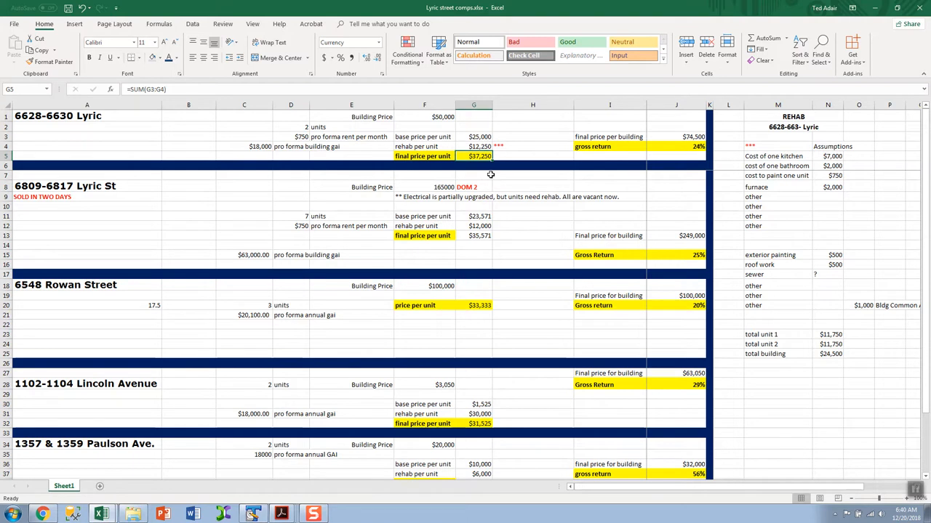
mouse_move(486, 173)
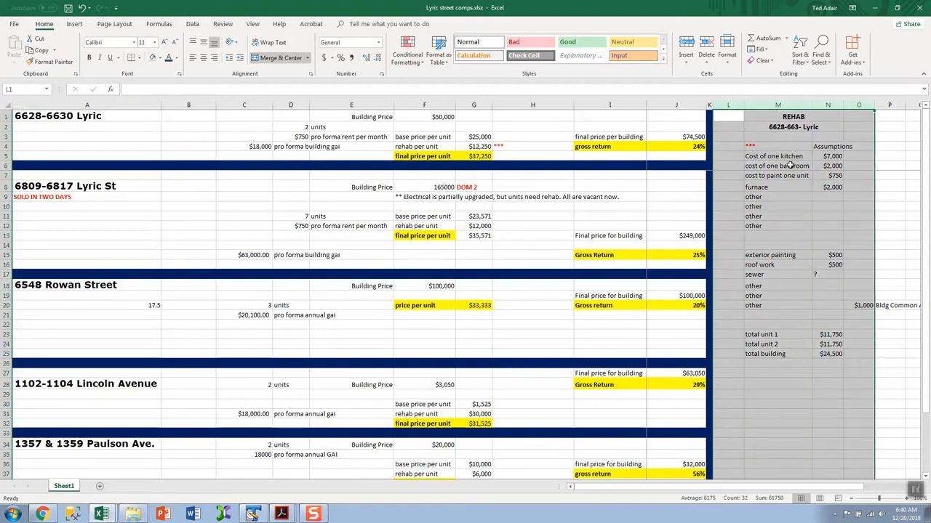
mouse_move(788, 164)
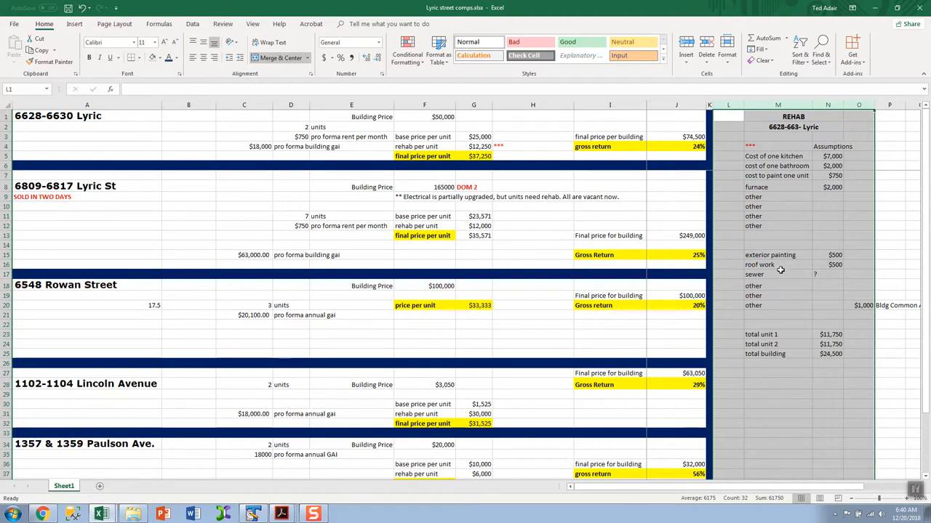
mouse_move(774, 256)
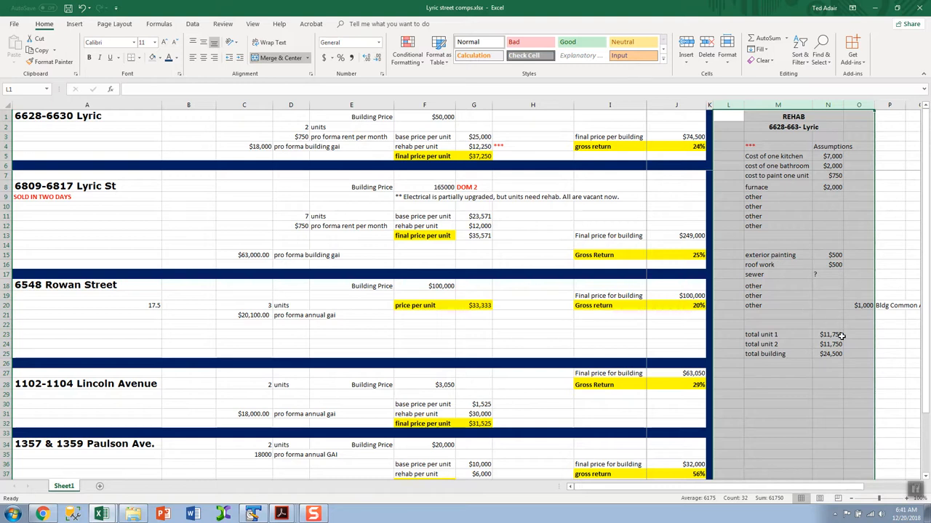
mouse_move(718, 227)
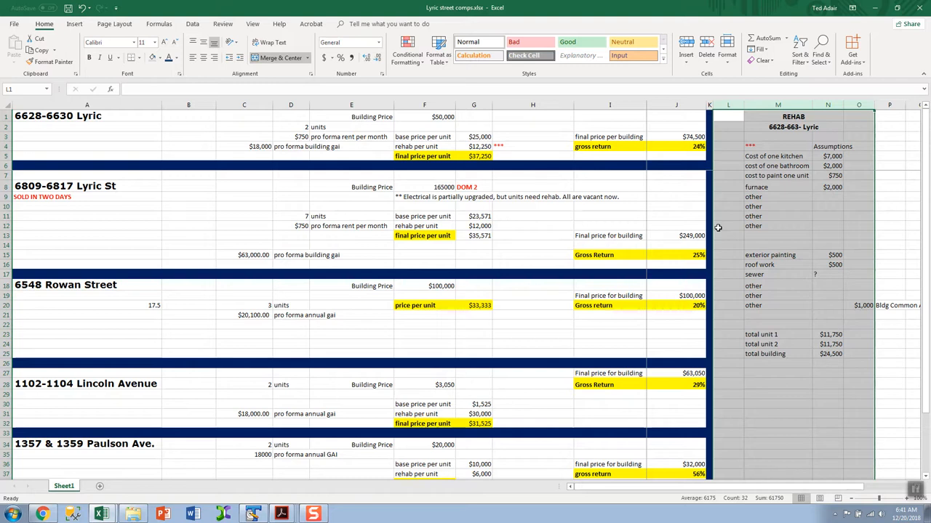
mouse_move(477, 161)
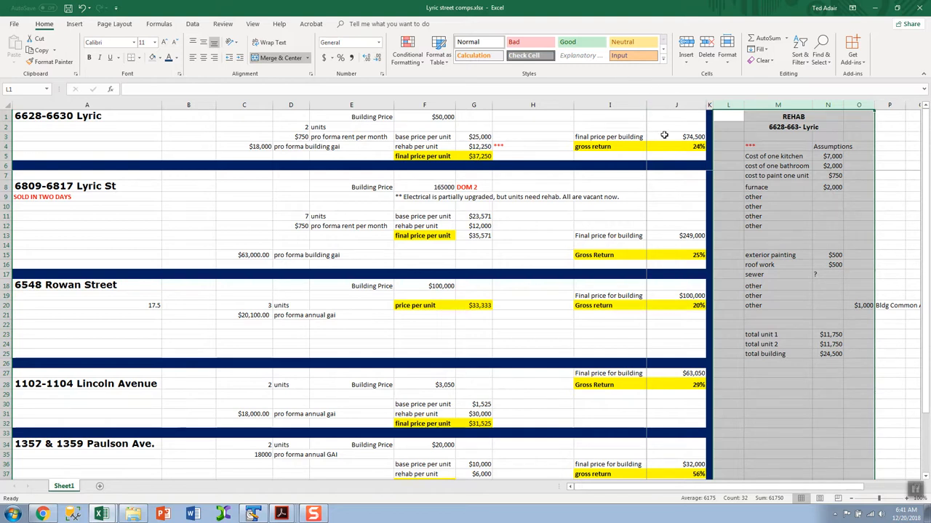
click(675, 137)
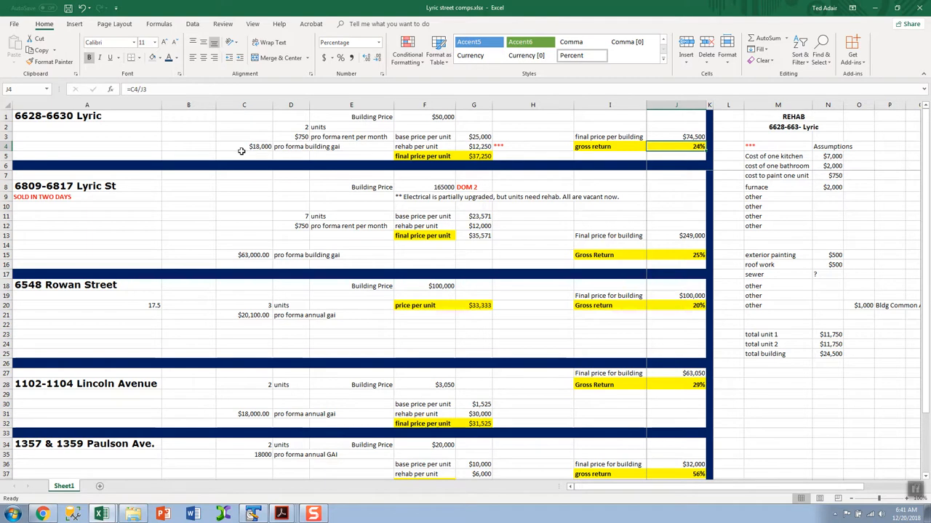
mouse_move(241, 150)
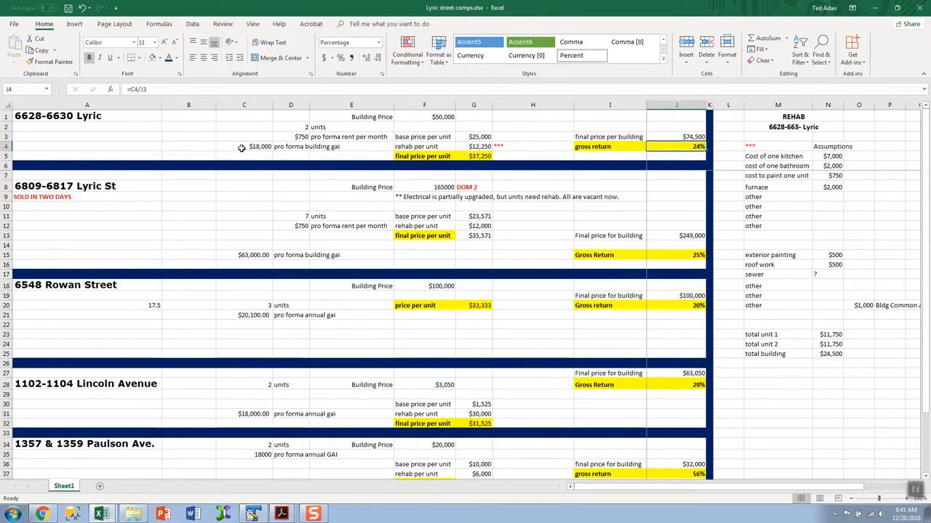
mouse_move(304, 137)
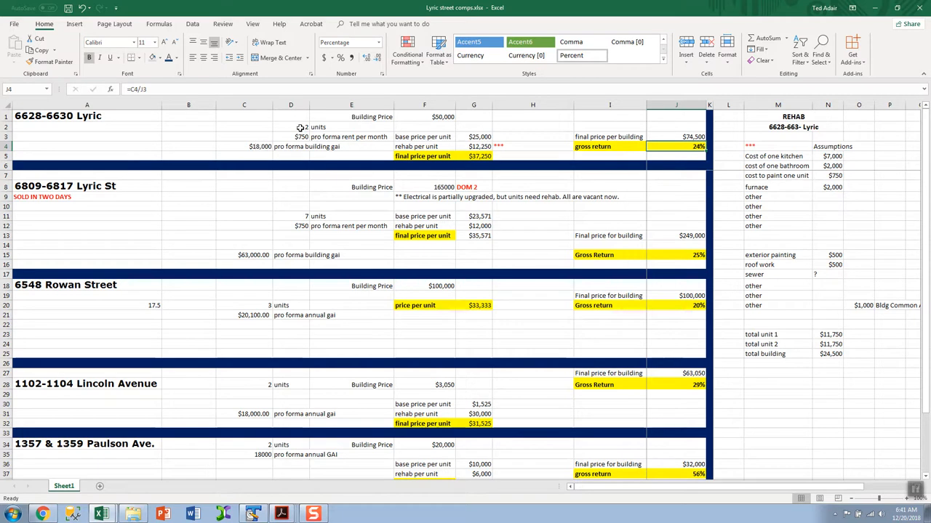
mouse_move(690, 91)
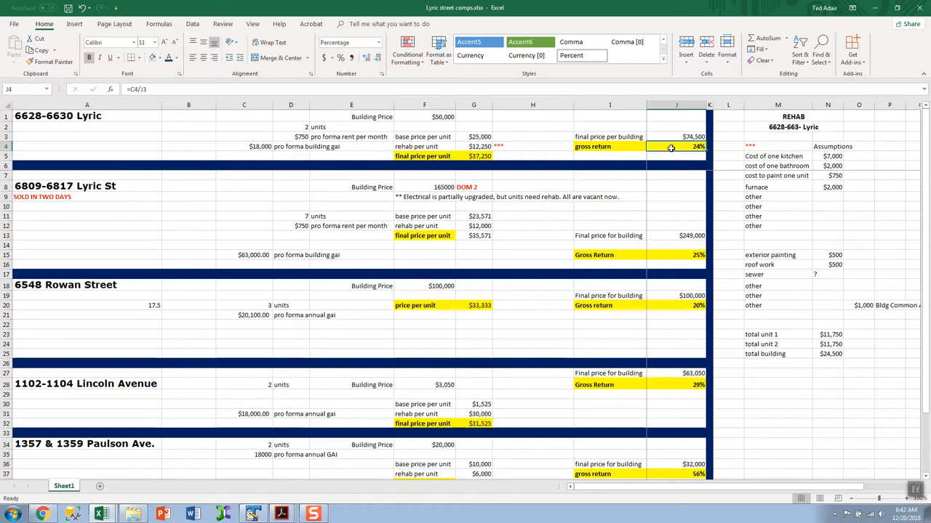
mouse_move(681, 257)
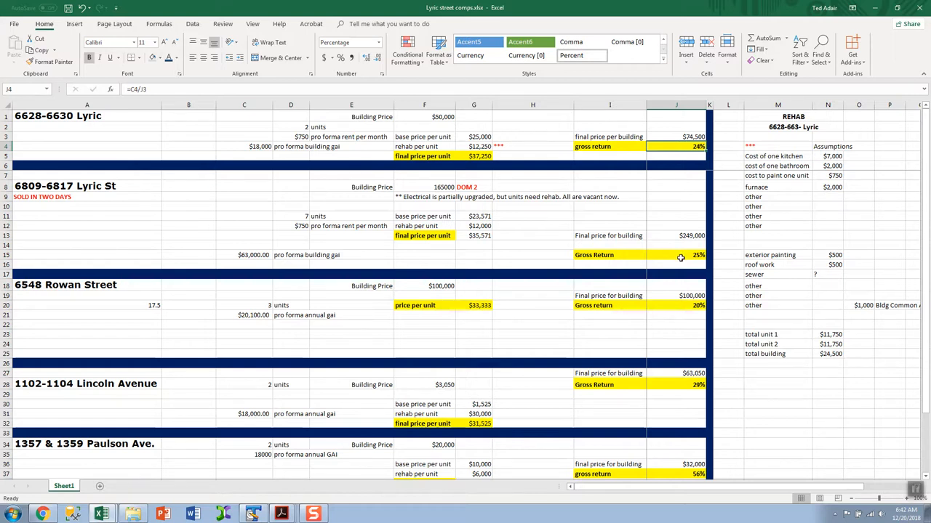
click(676, 255)
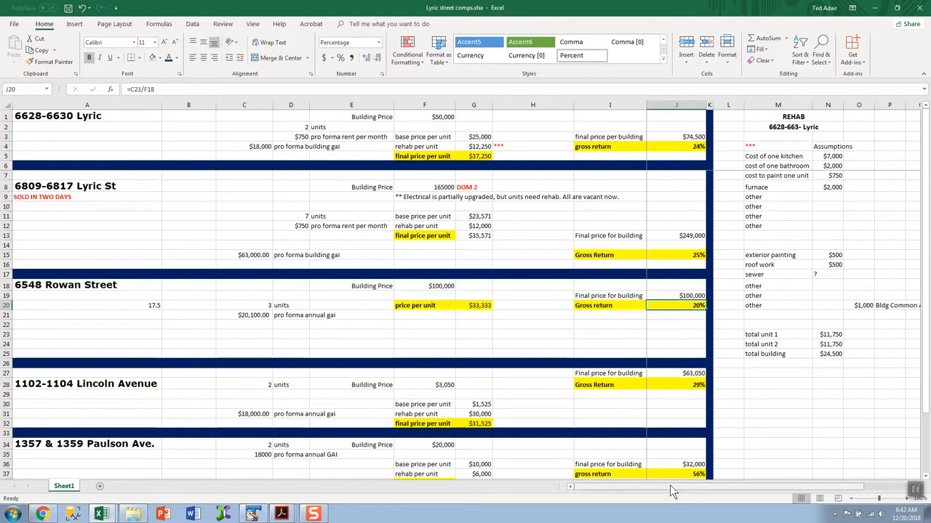
click(675, 474)
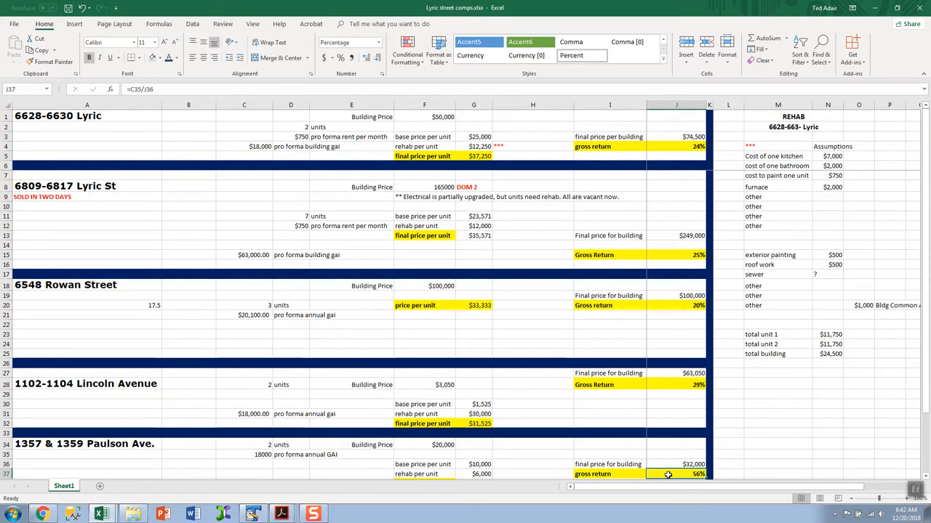
scroll(down, 3)
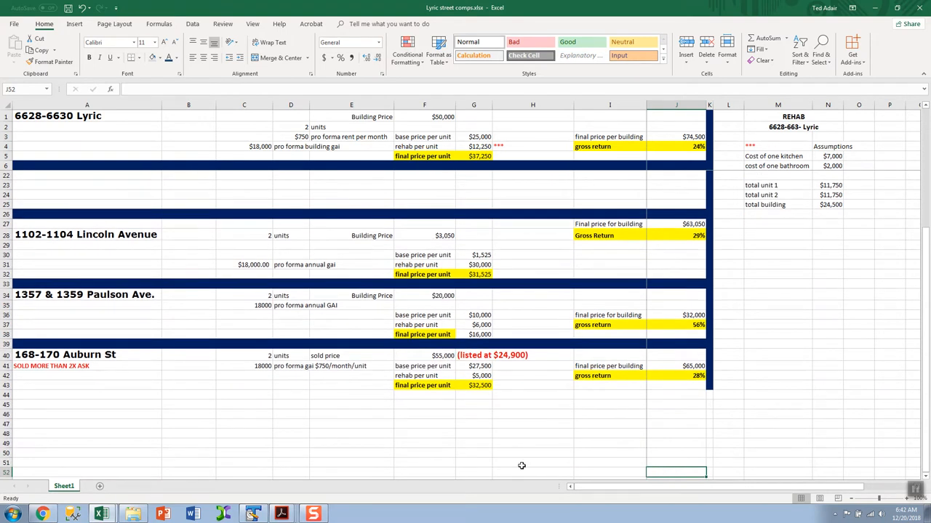
mouse_move(483, 442)
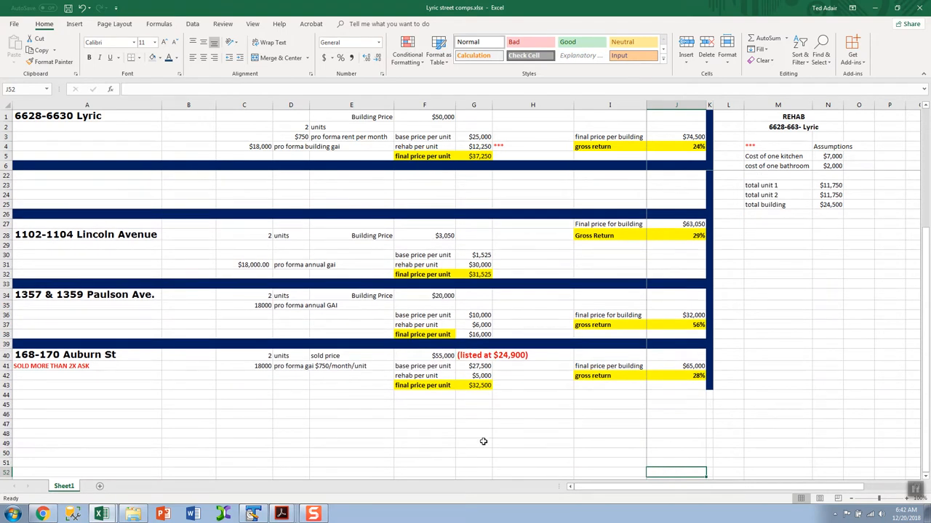
mouse_move(549, 411)
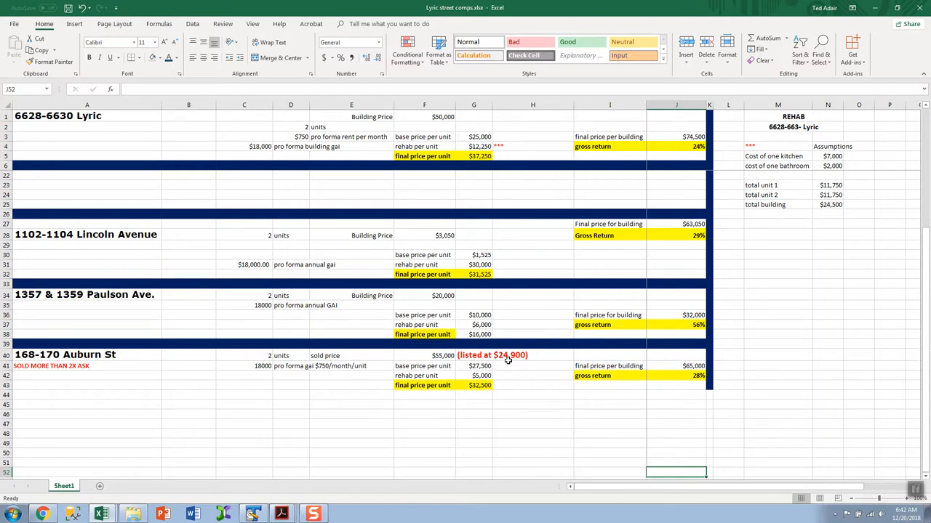
mouse_move(692, 372)
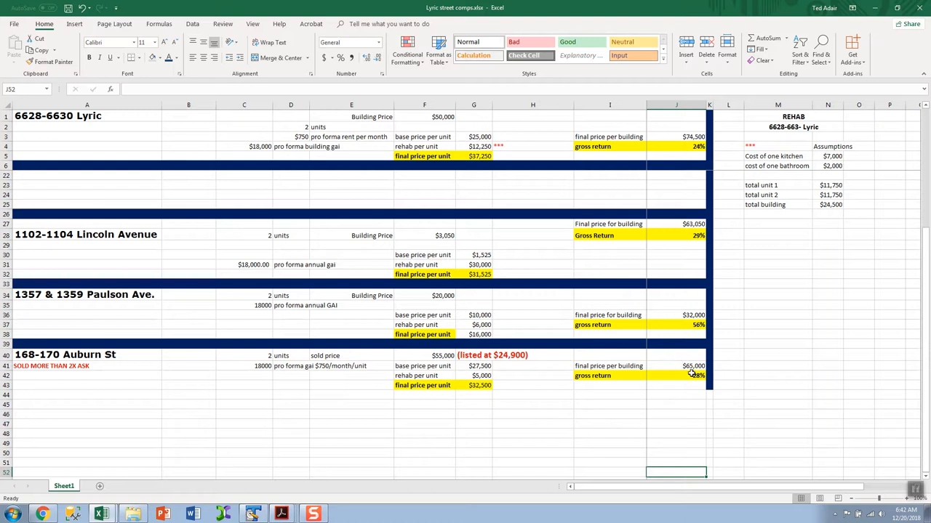
mouse_move(676, 323)
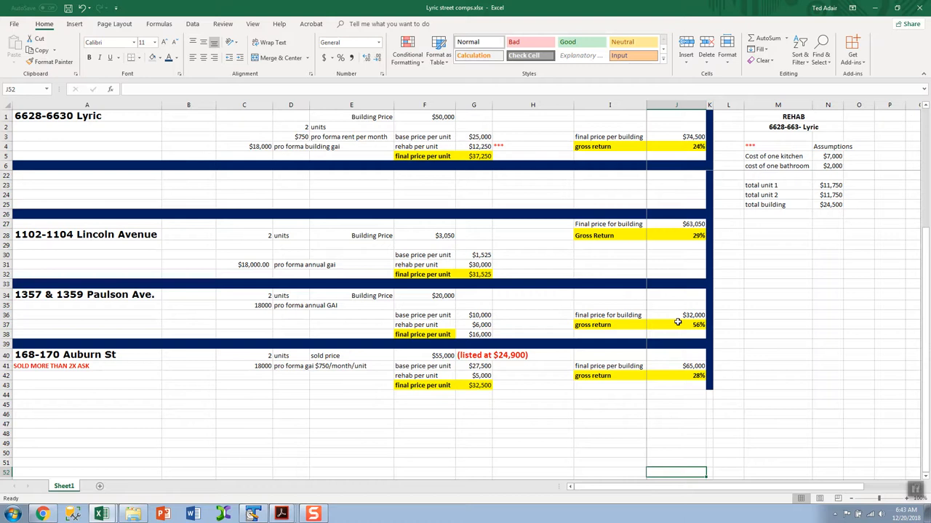
mouse_move(652, 323)
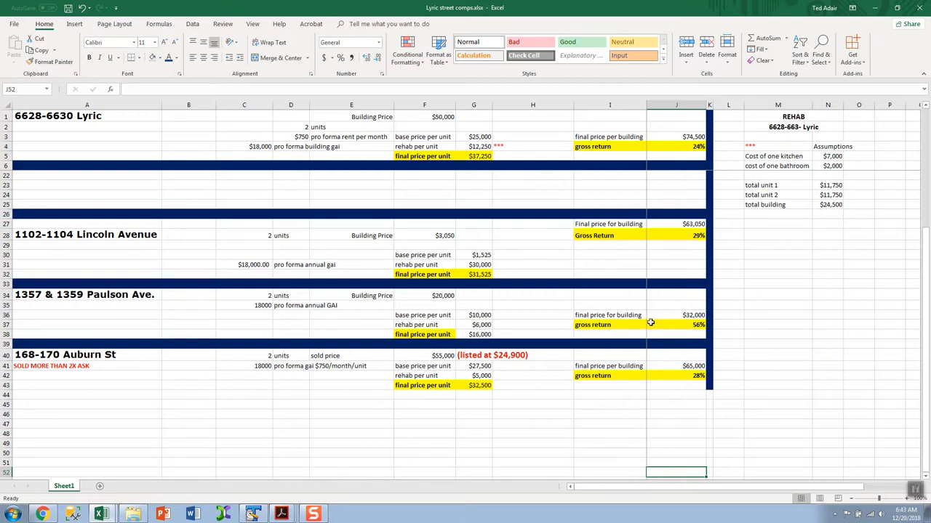
mouse_move(483, 395)
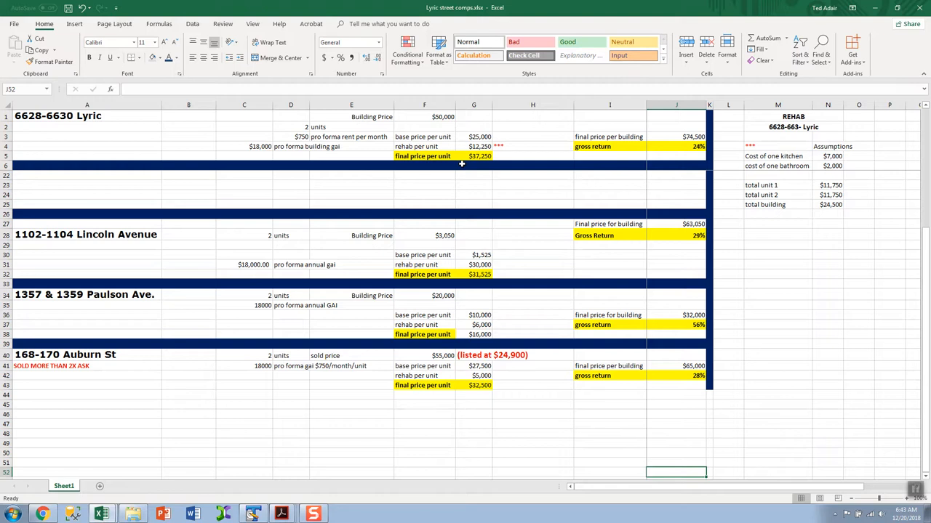
mouse_move(362, 262)
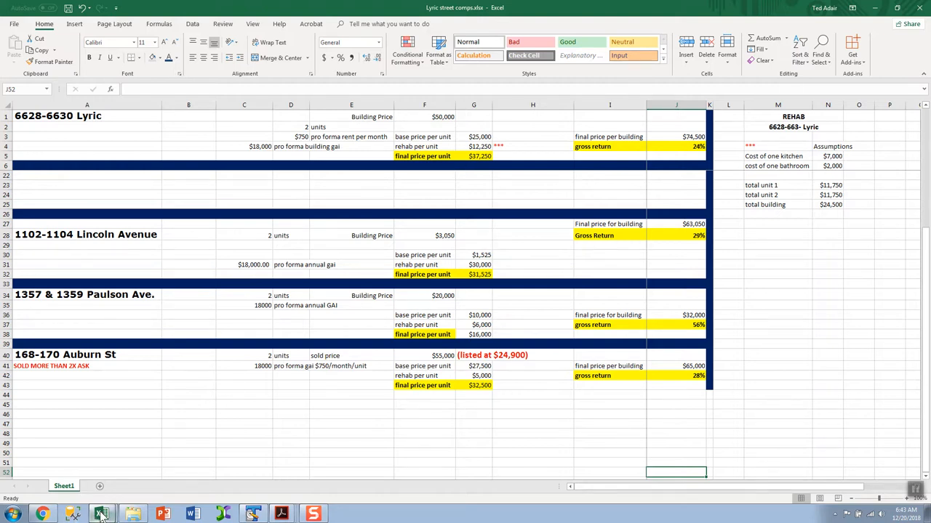
mouse_move(102, 515)
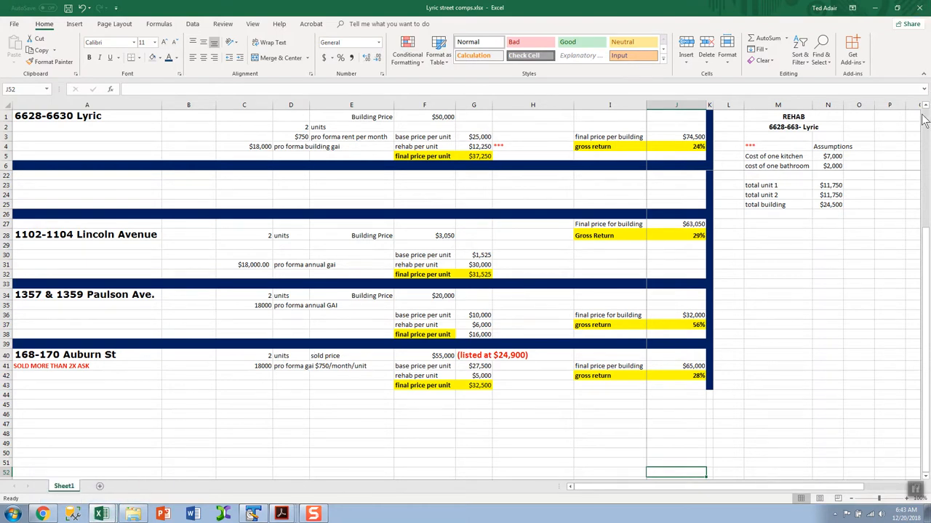
- Scroll the street comps sheet before switching to the How to purchase Lyric workbook
scroll(down, 3)
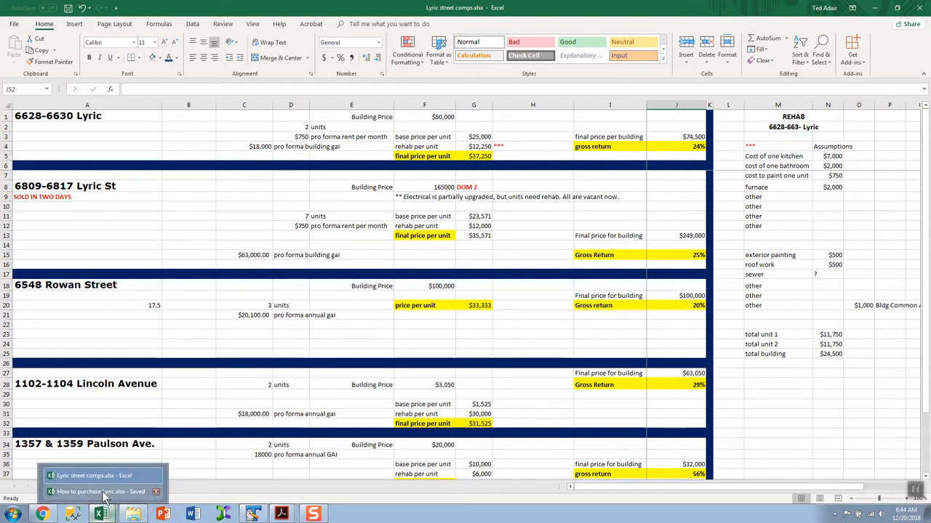
click(99, 491)
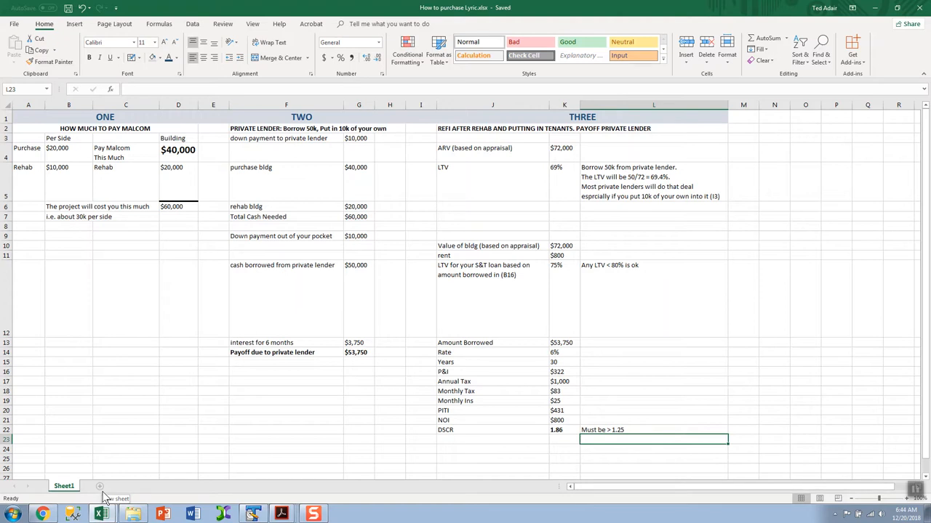
mouse_move(85, 283)
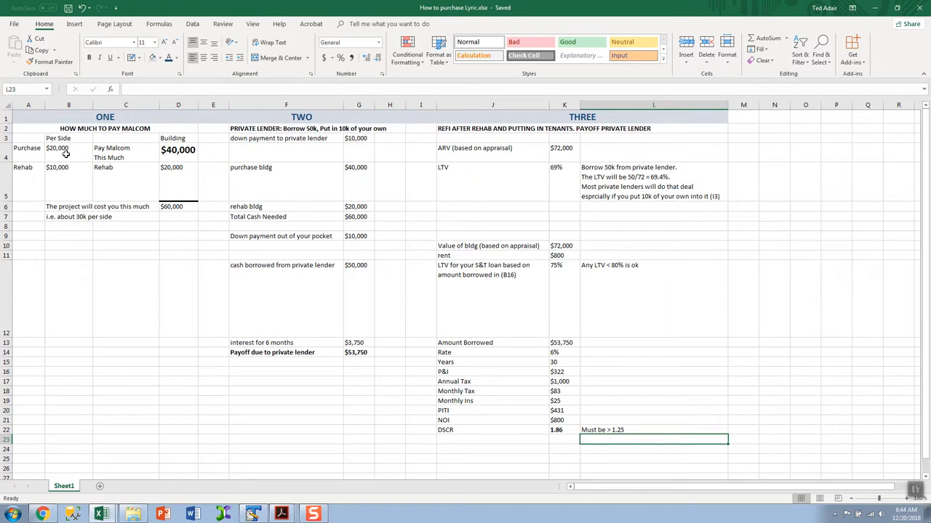
click(68, 149)
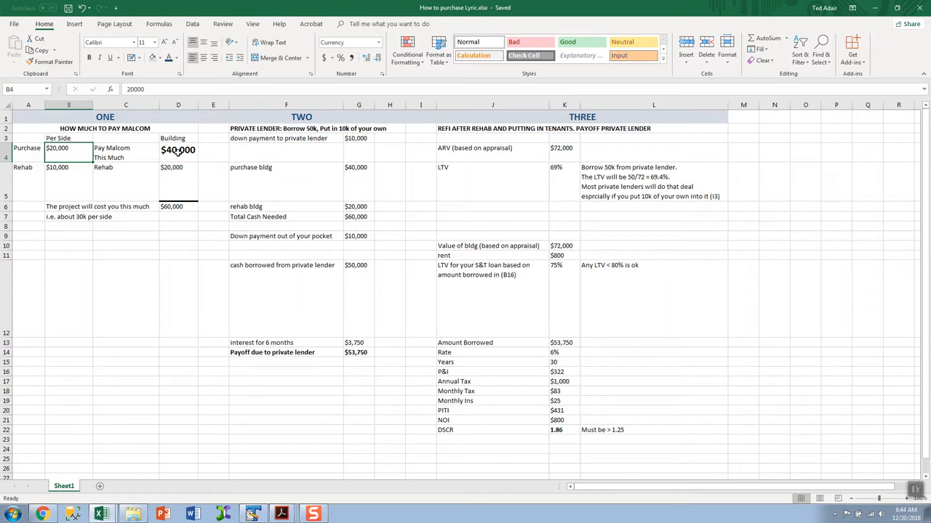
click(178, 149)
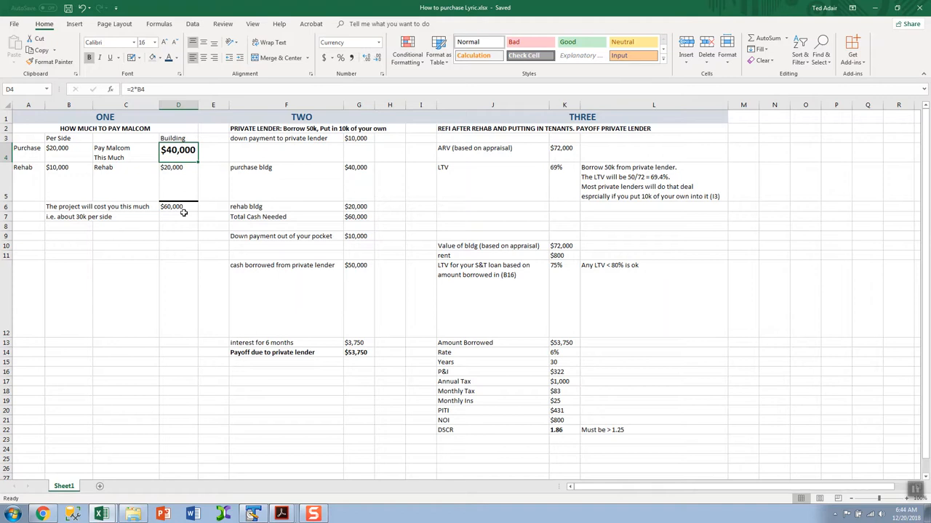
mouse_move(183, 211)
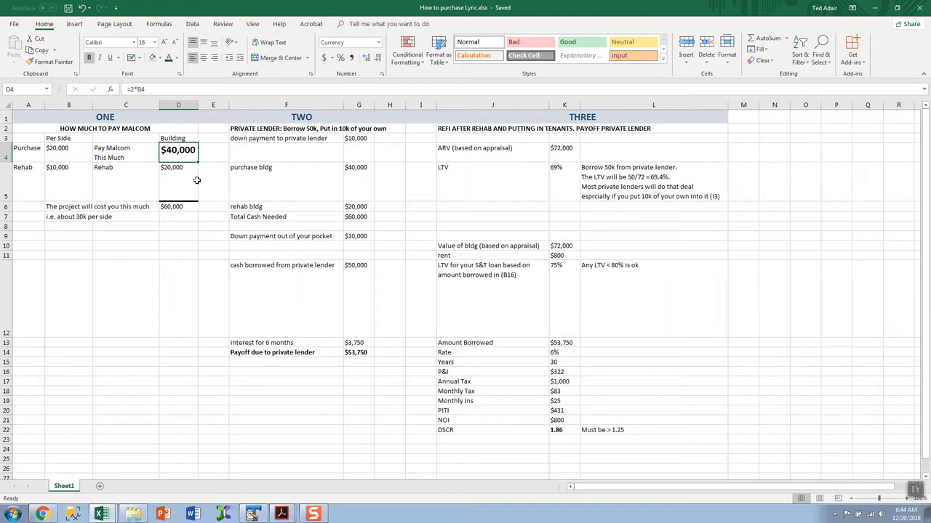
mouse_move(240, 128)
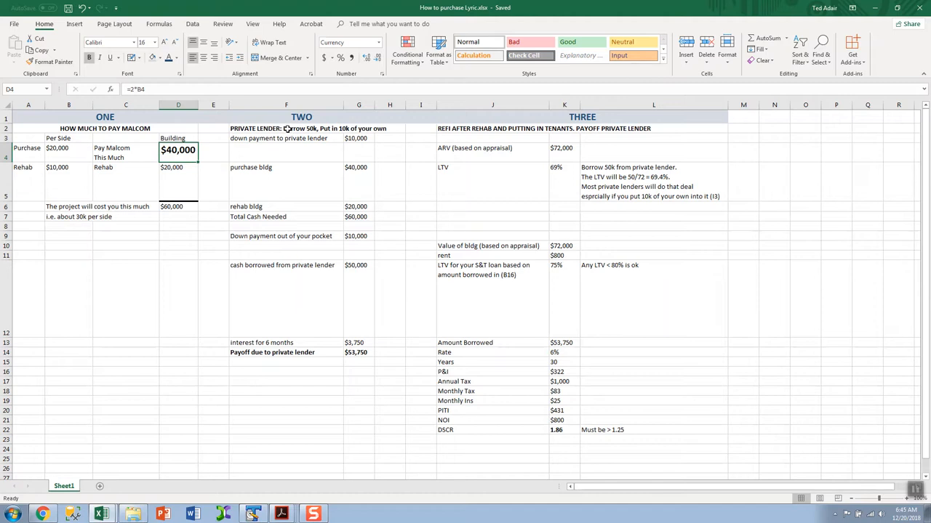
mouse_move(350, 134)
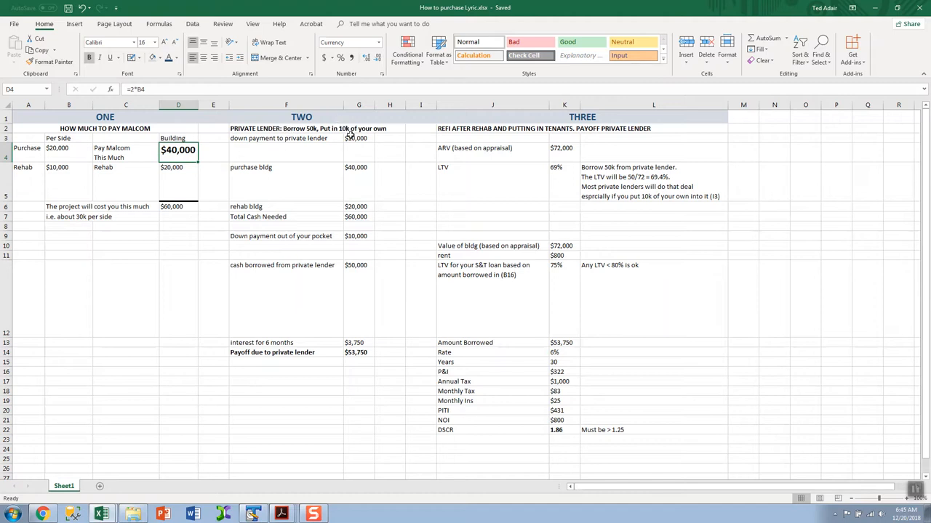
click(285, 139)
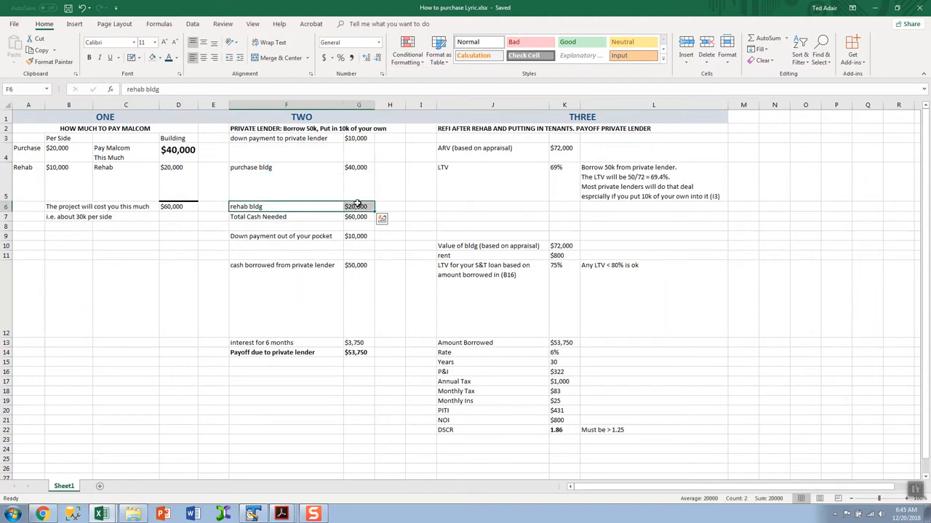
click(357, 215)
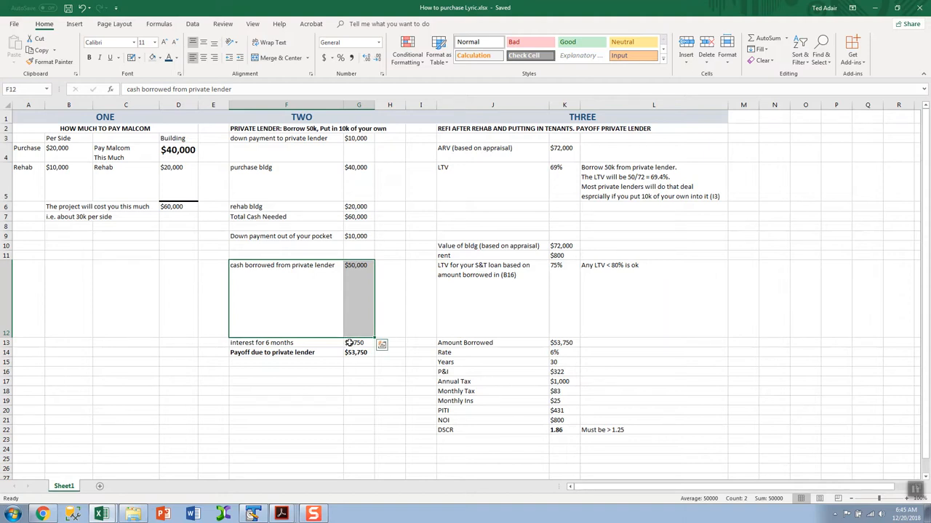
click(358, 343)
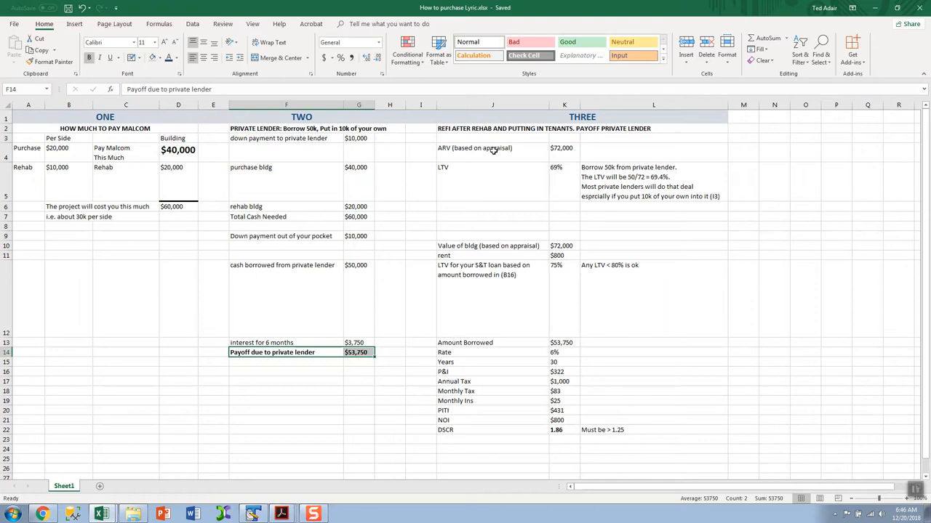
click(491, 148)
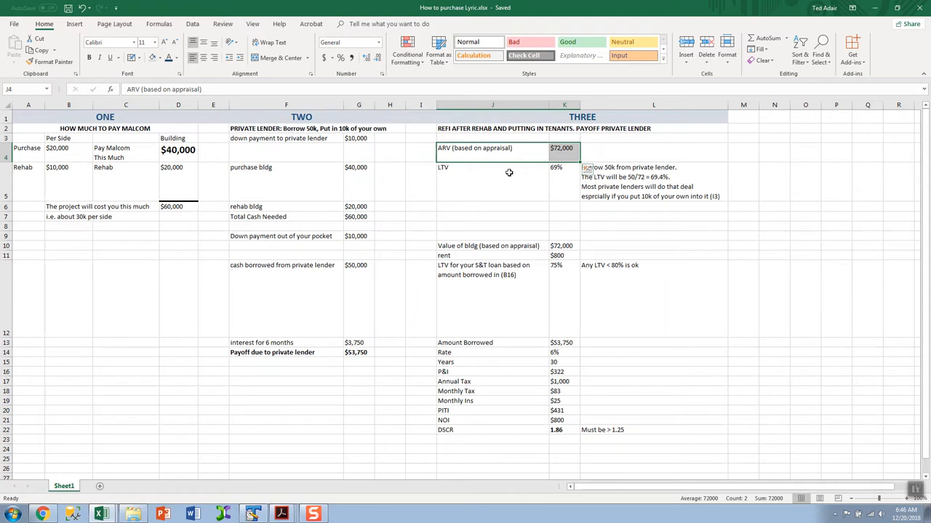
mouse_move(527, 192)
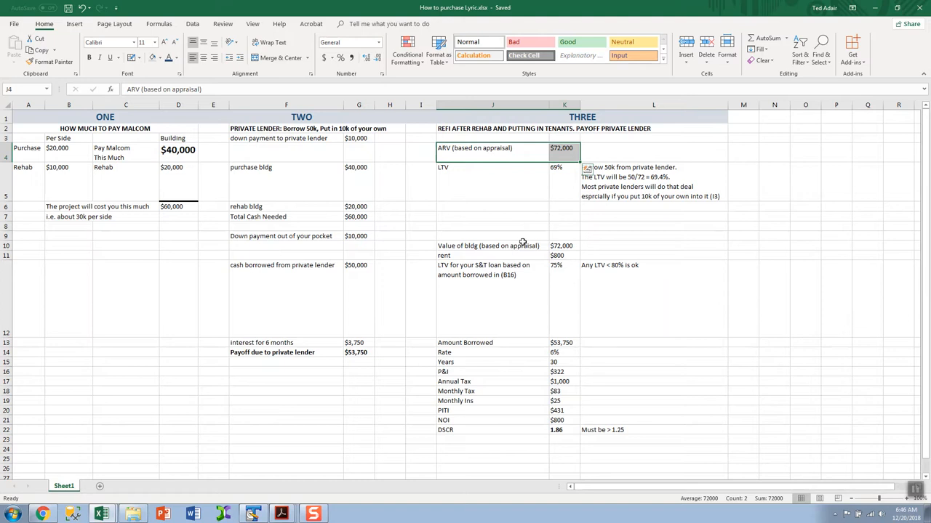
click(491, 250)
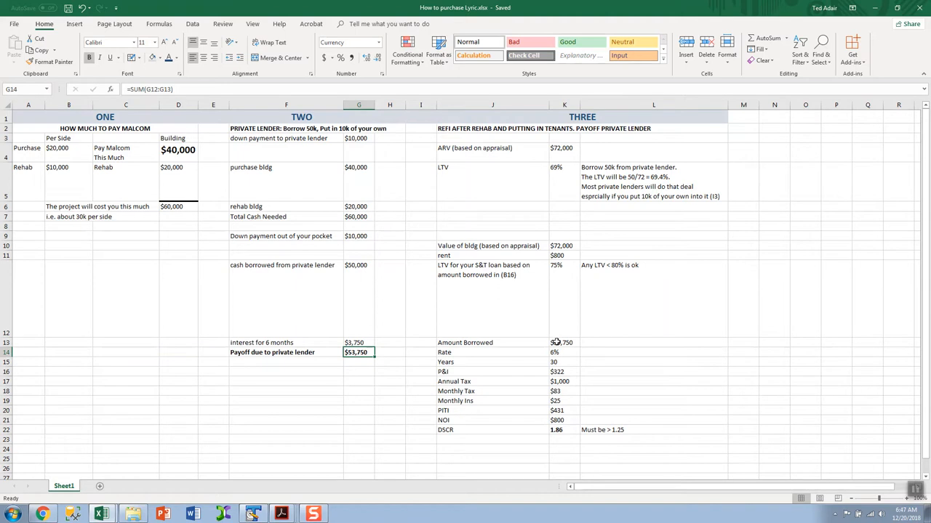
click(564, 343)
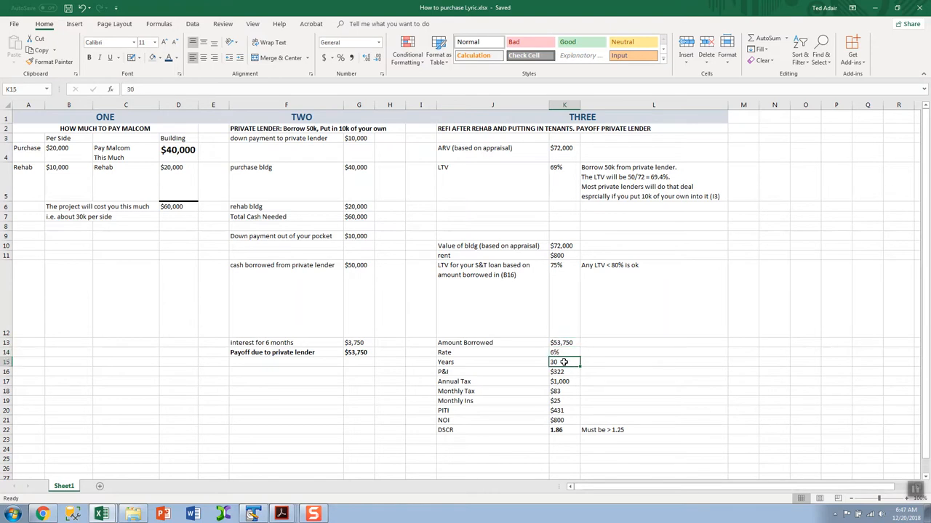
click(565, 372)
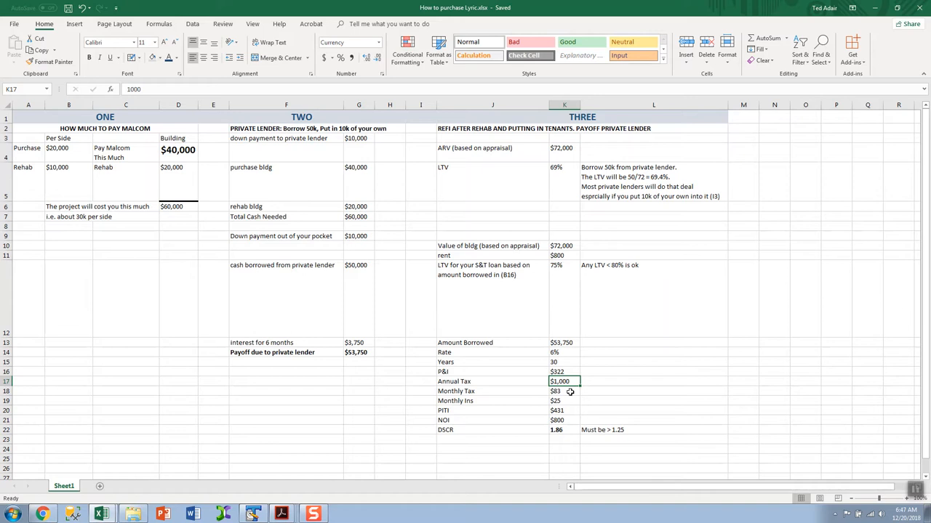
click(565, 391)
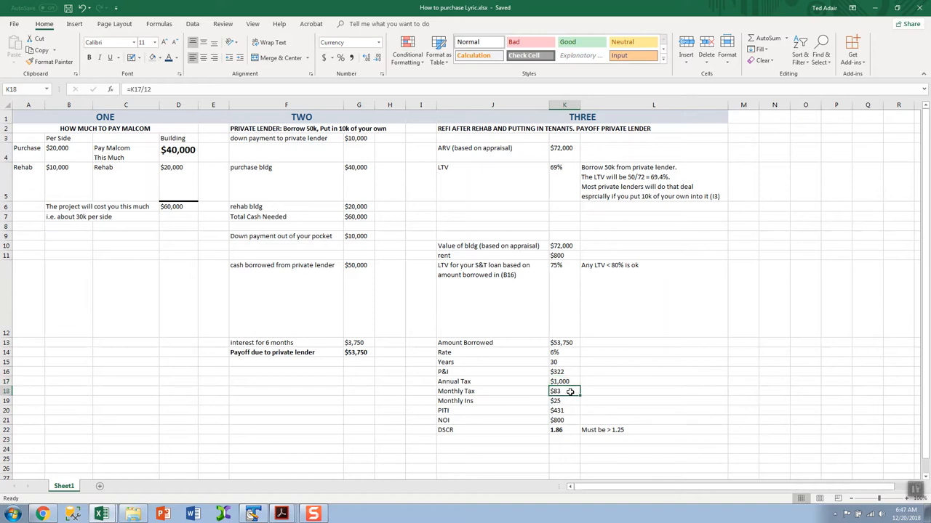
click(565, 410)
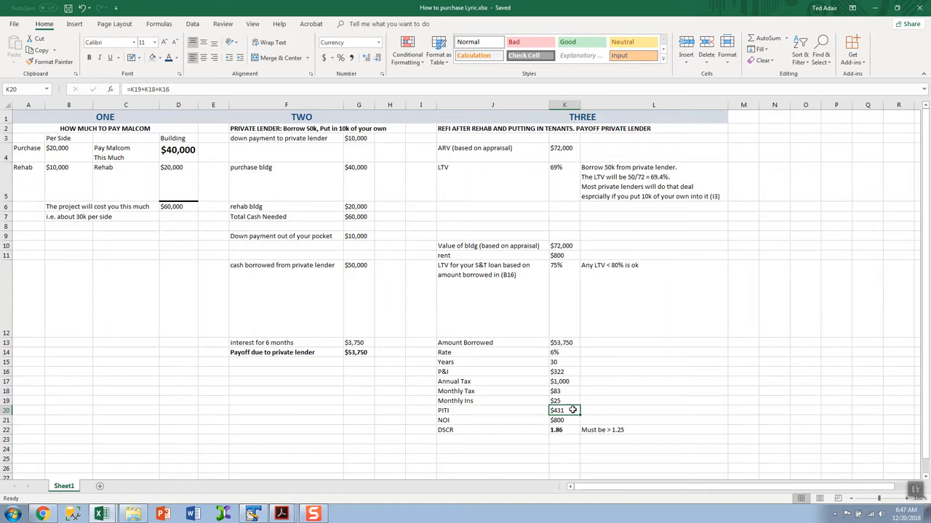
click(565, 420)
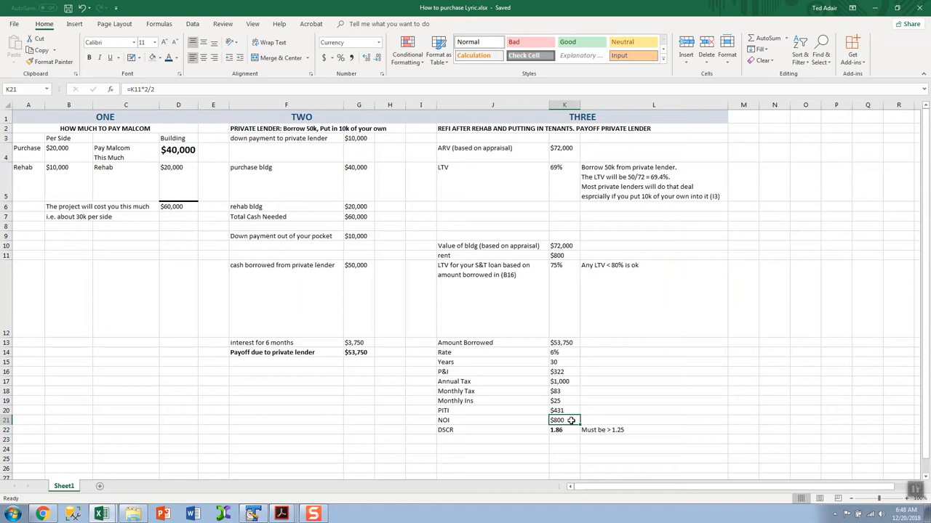
click(564, 431)
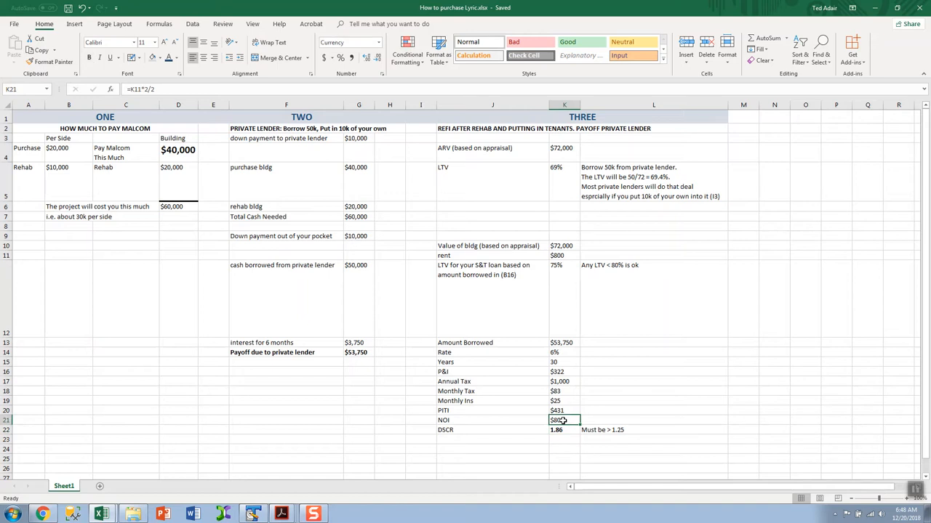
mouse_move(570, 422)
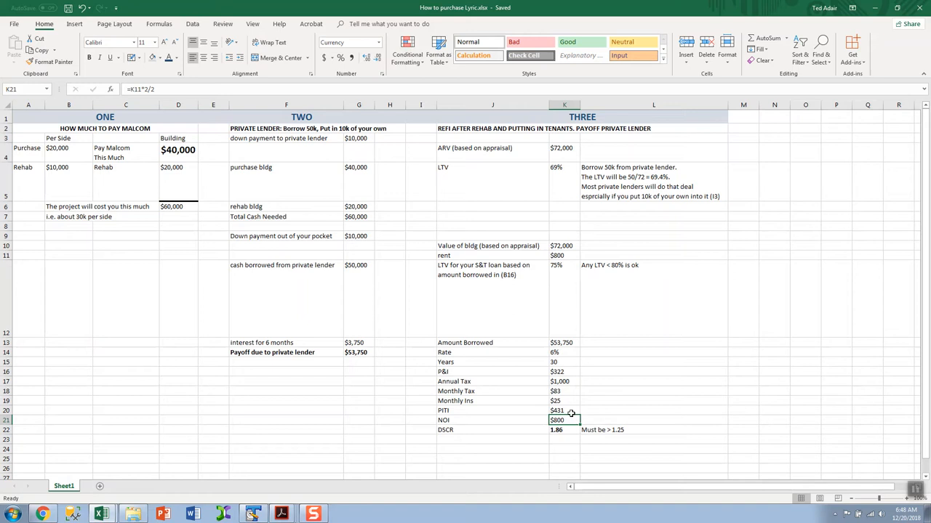
click(564, 411)
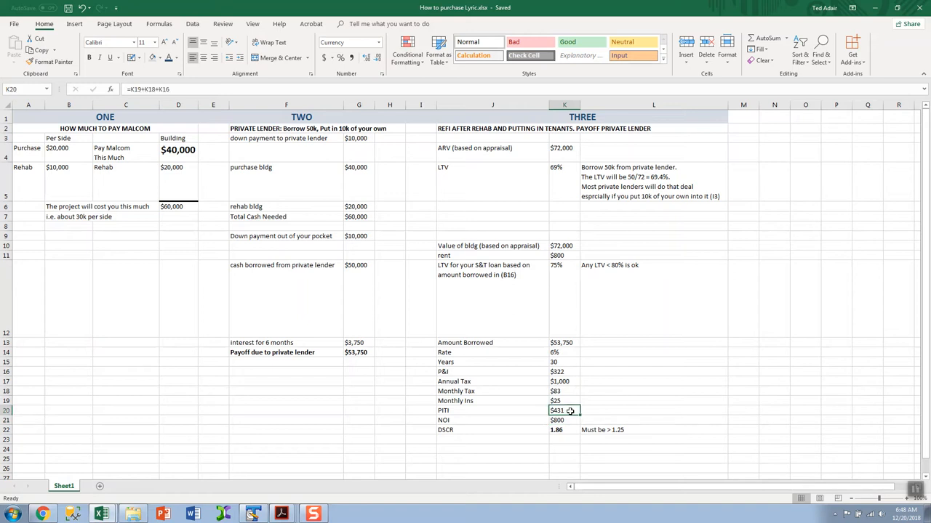
mouse_move(572, 418)
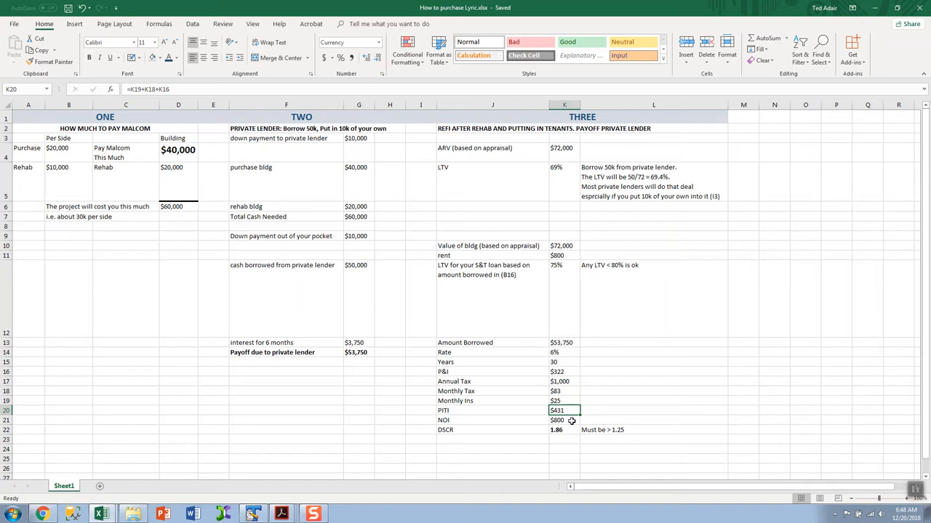
click(564, 430)
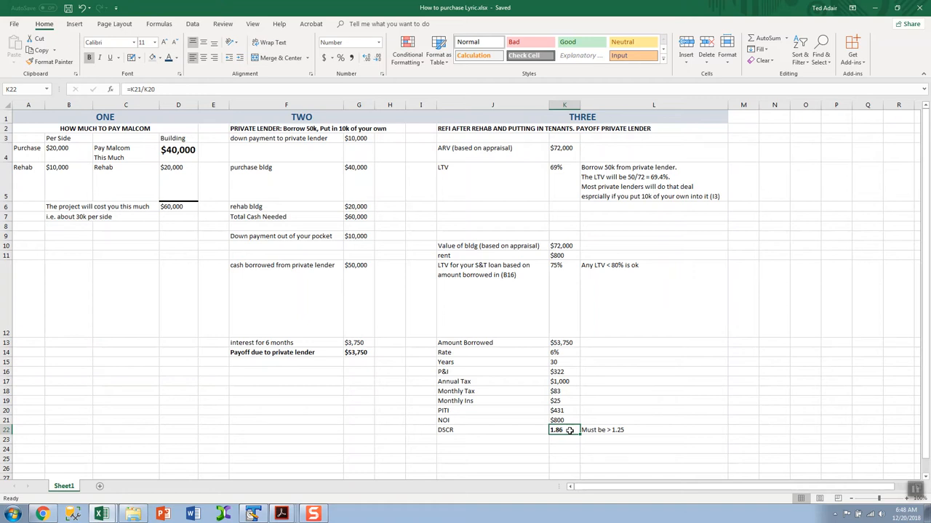
mouse_move(590, 430)
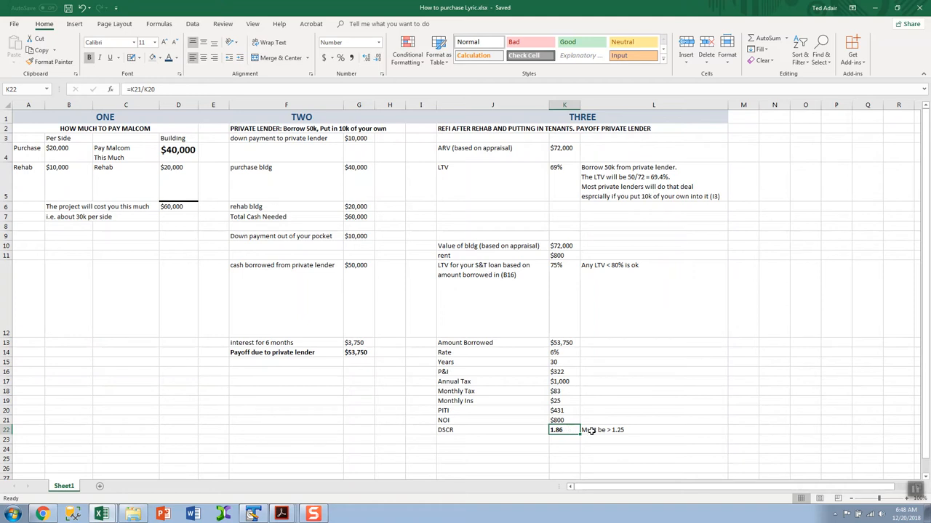
click(653, 430)
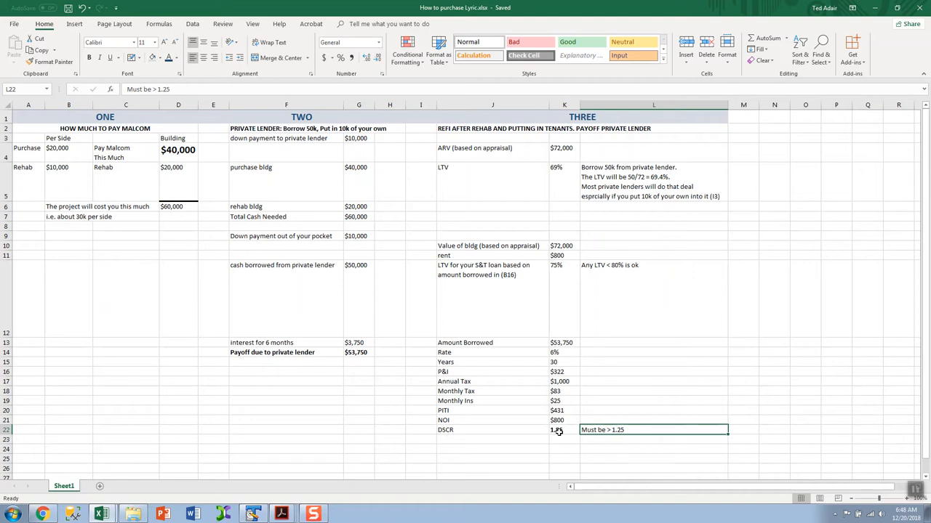
click(556, 430)
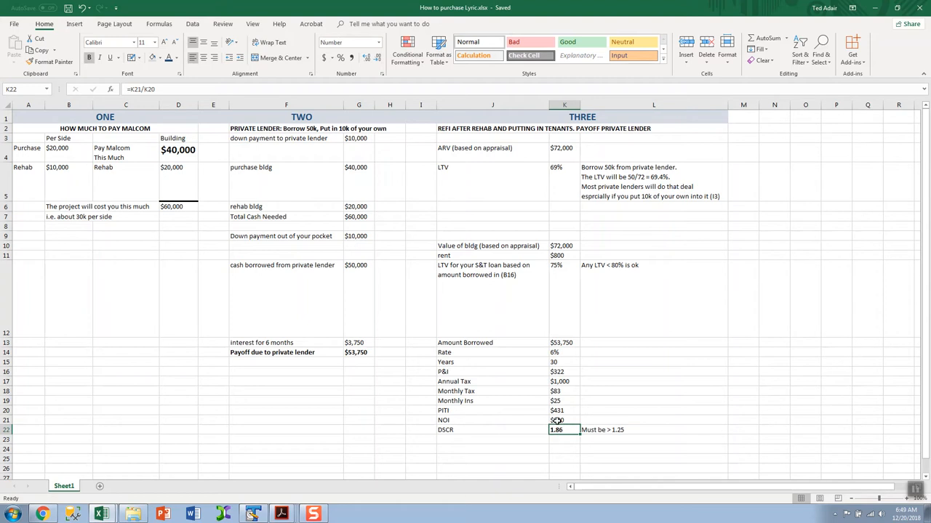
click(564, 420)
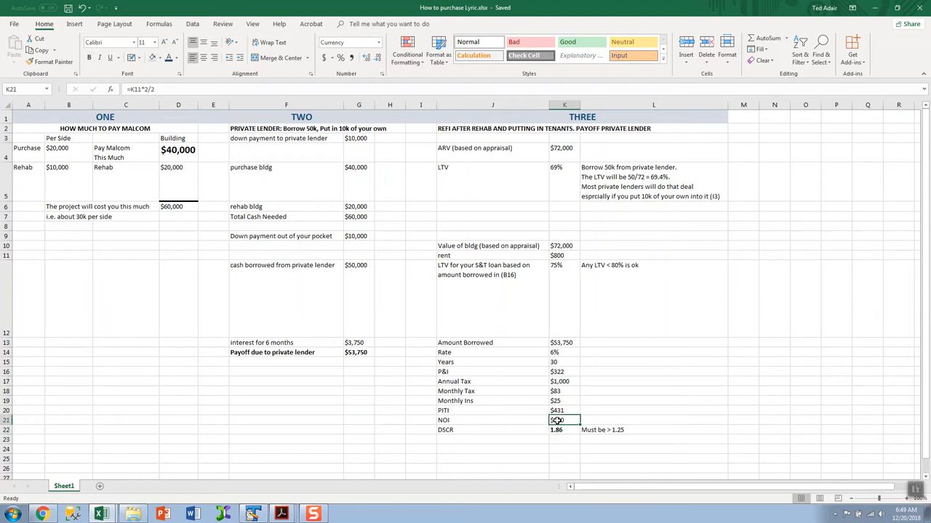
- Enter $750 as the refi NOI in K21 so the DSCR recalculates to 1.74
text(7)
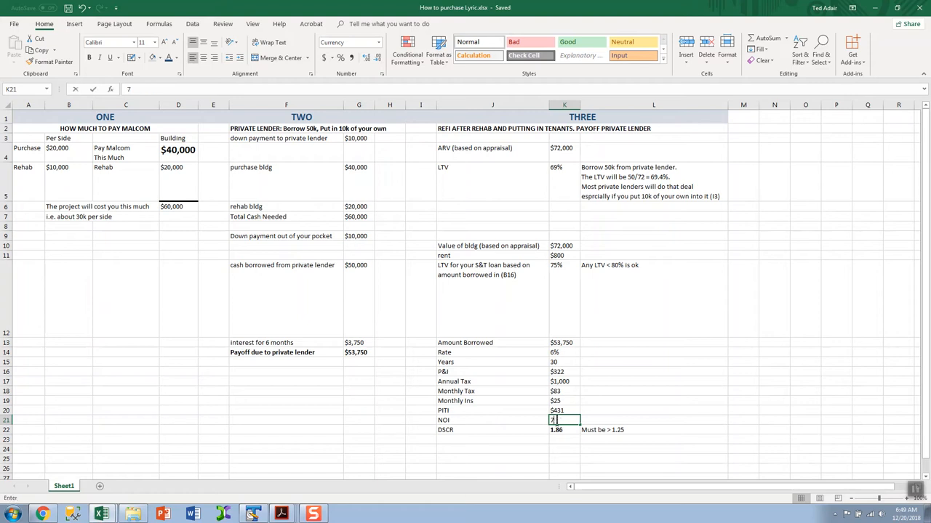
text(50)
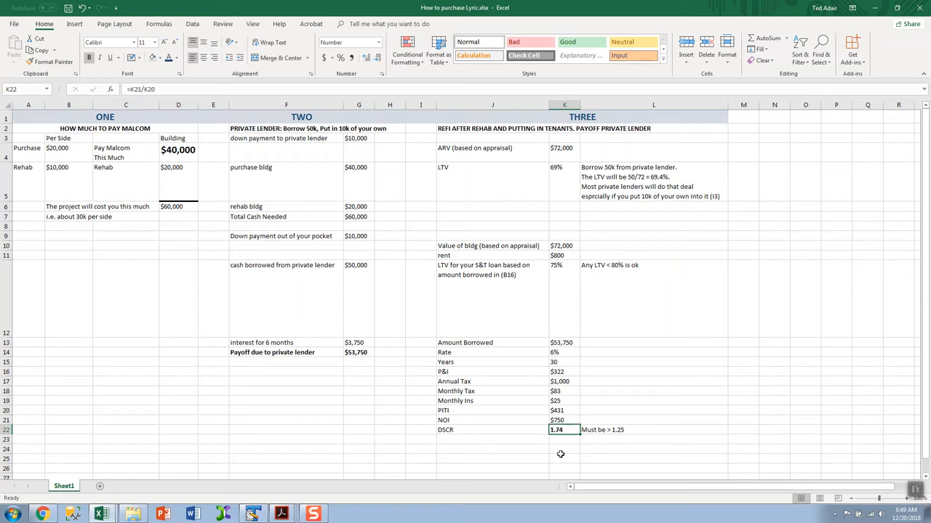
mouse_move(577, 407)
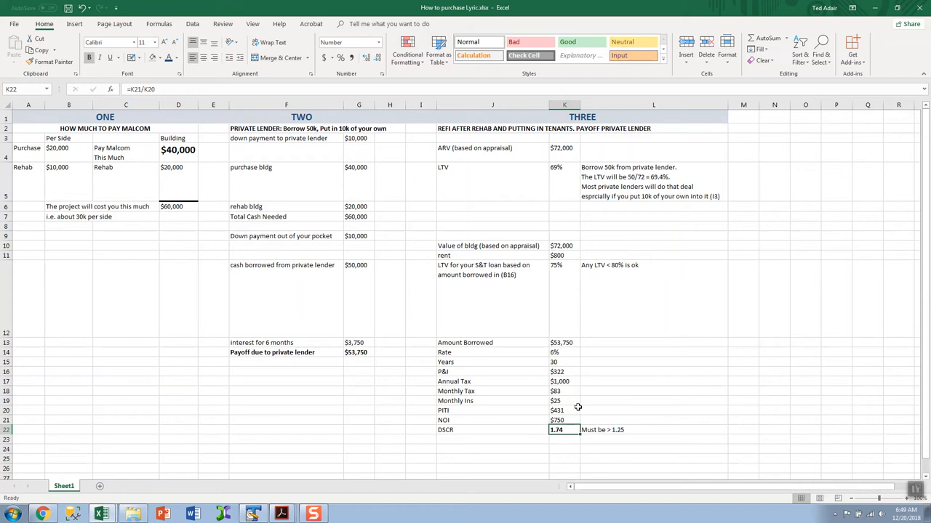
mouse_move(575, 375)
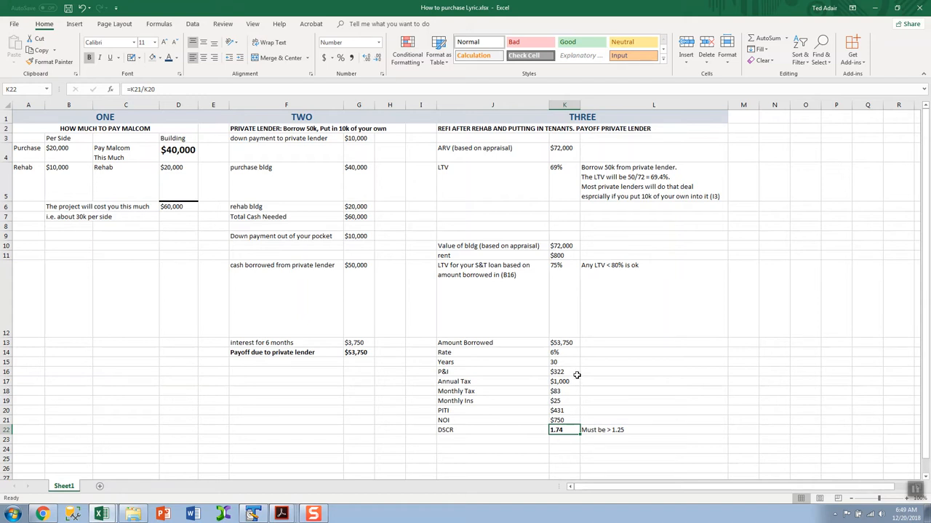
mouse_move(567, 347)
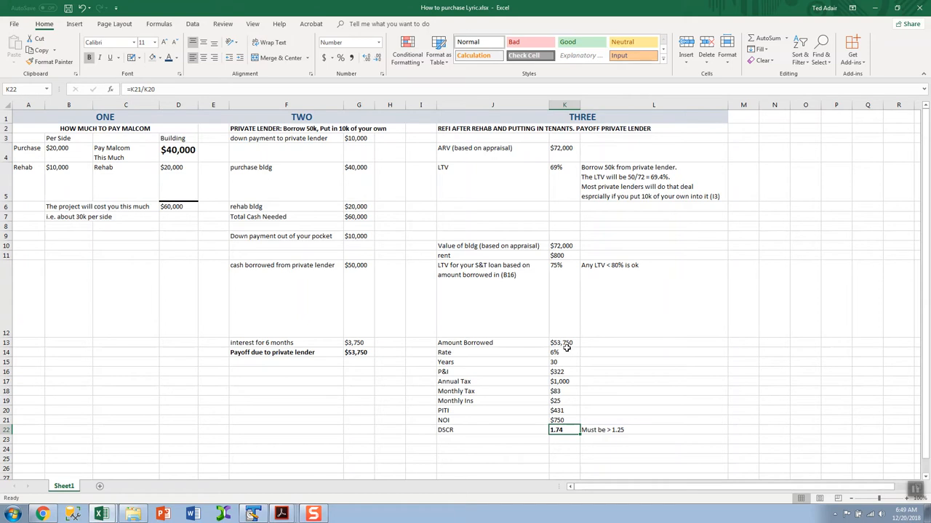
- Try $60,000 then $58,000 as the refi amount borrowed in K13, checking LTV
click(564, 343)
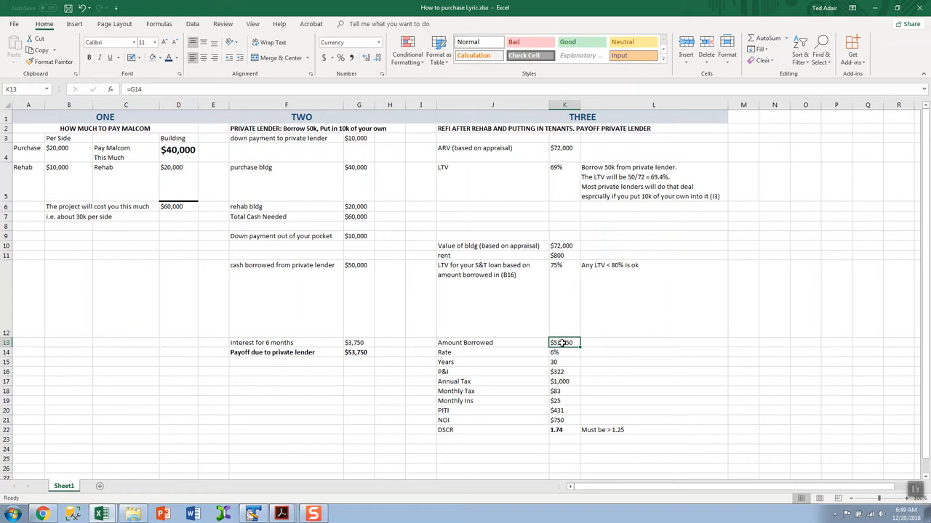
text(6)
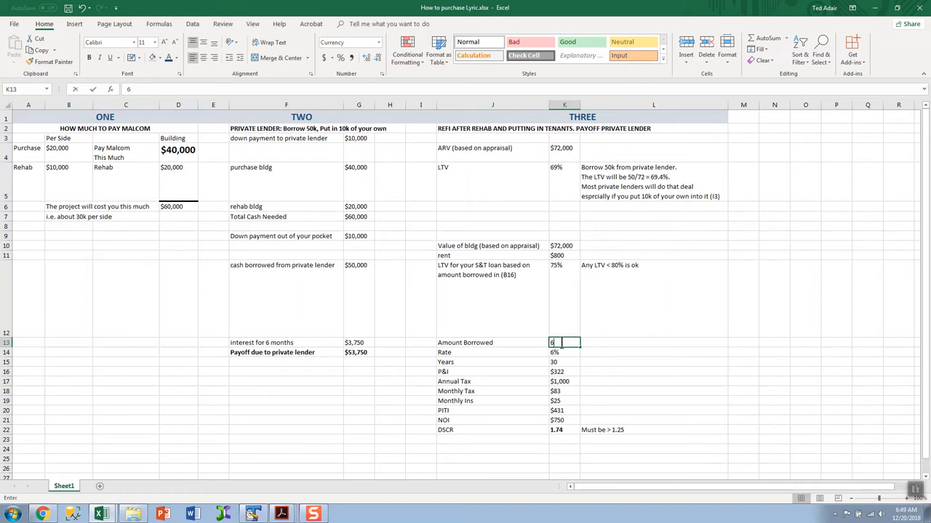
text(0000)
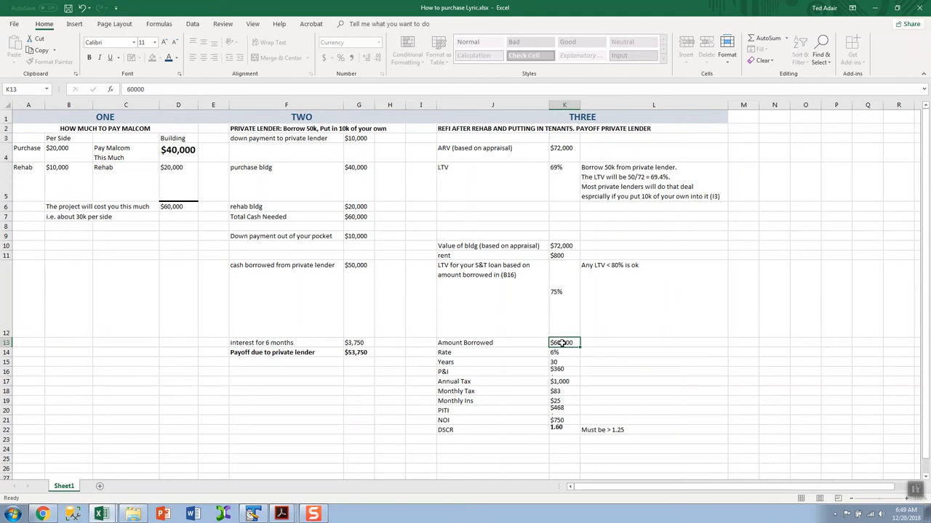
click(564, 353)
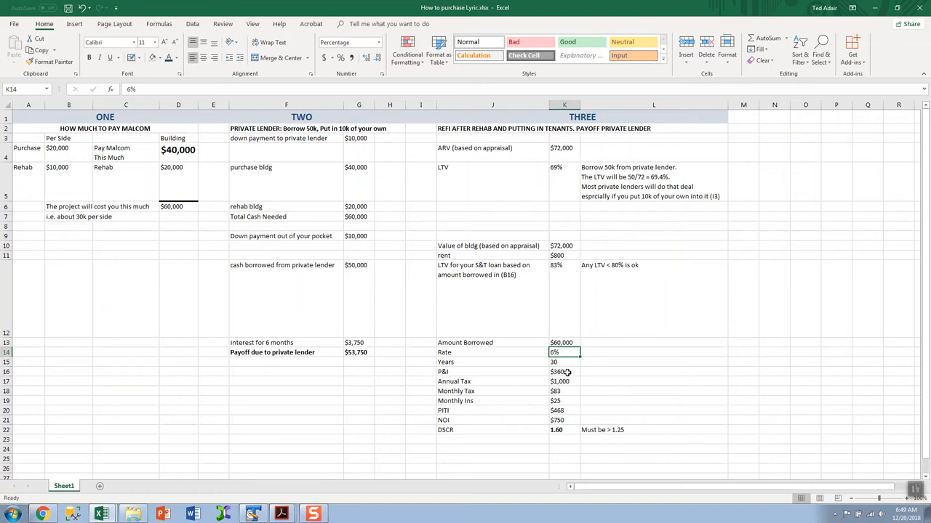
mouse_move(570, 430)
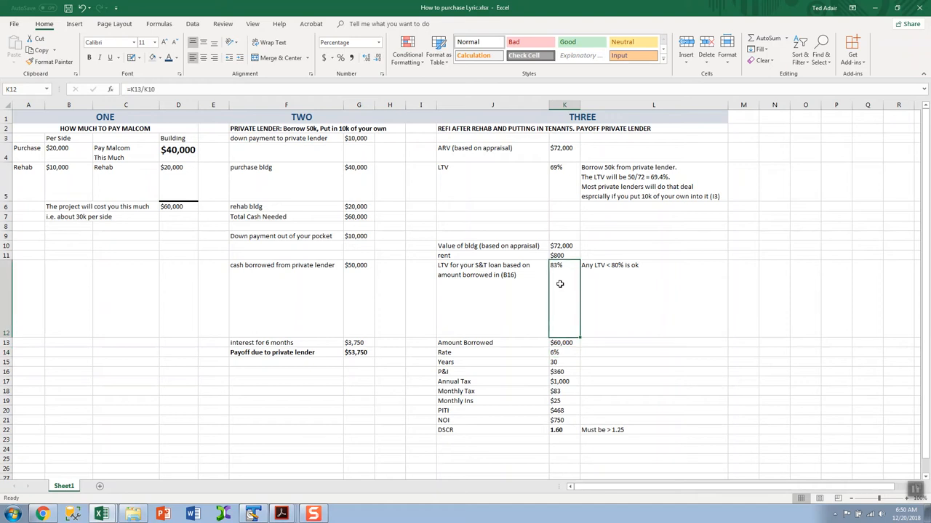
mouse_move(561, 342)
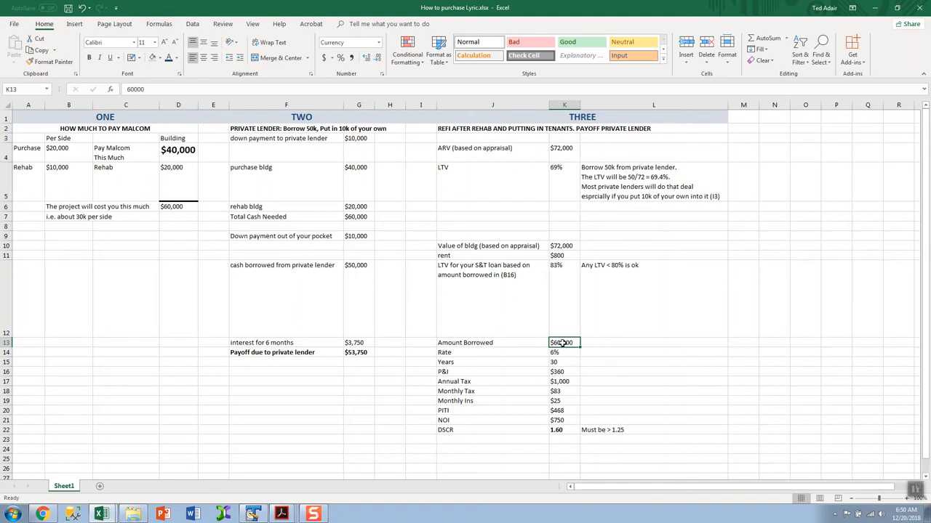
text(580)
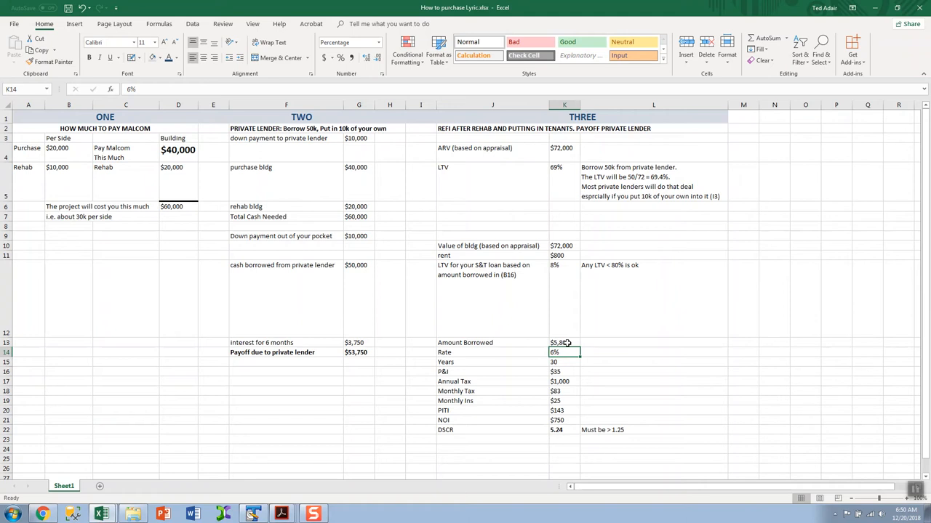
- Settle the refi amount borrowed at $57,000, giving 79% LTV and DSCR 1.67
click(564, 343)
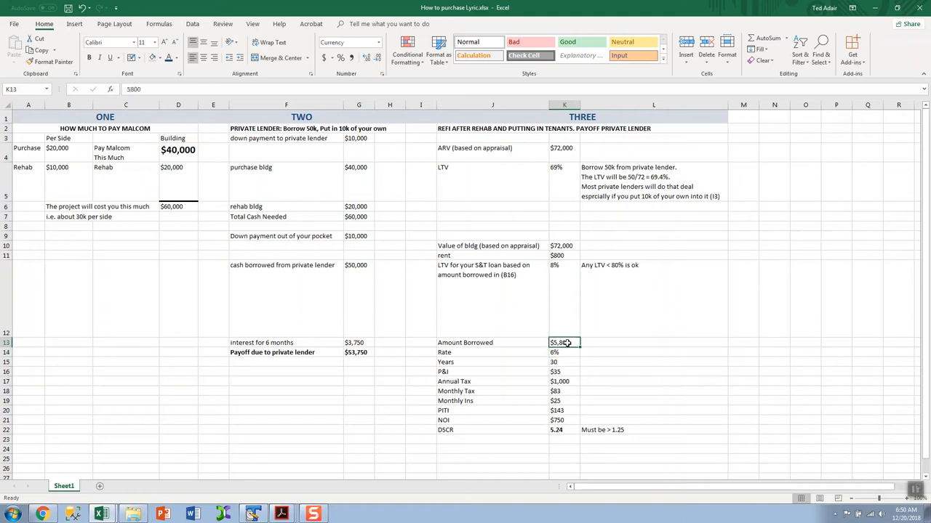
text(580)
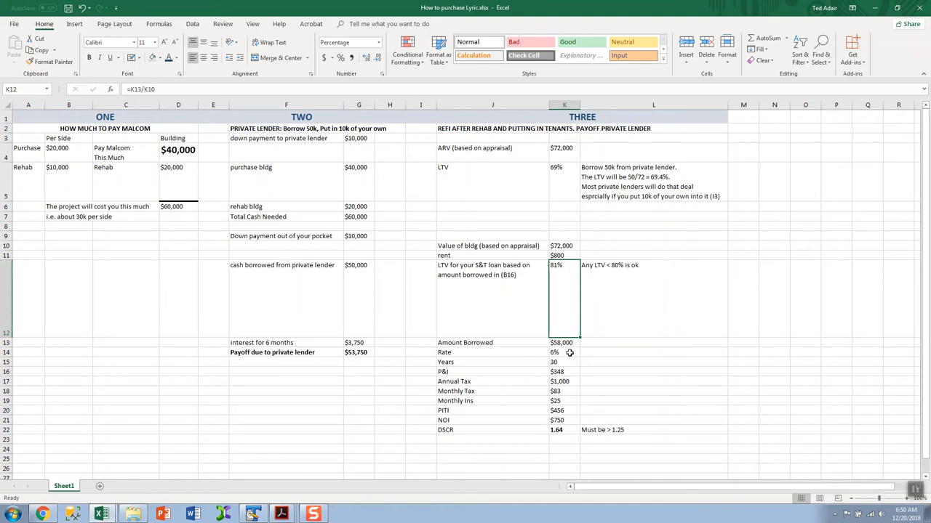
click(564, 343)
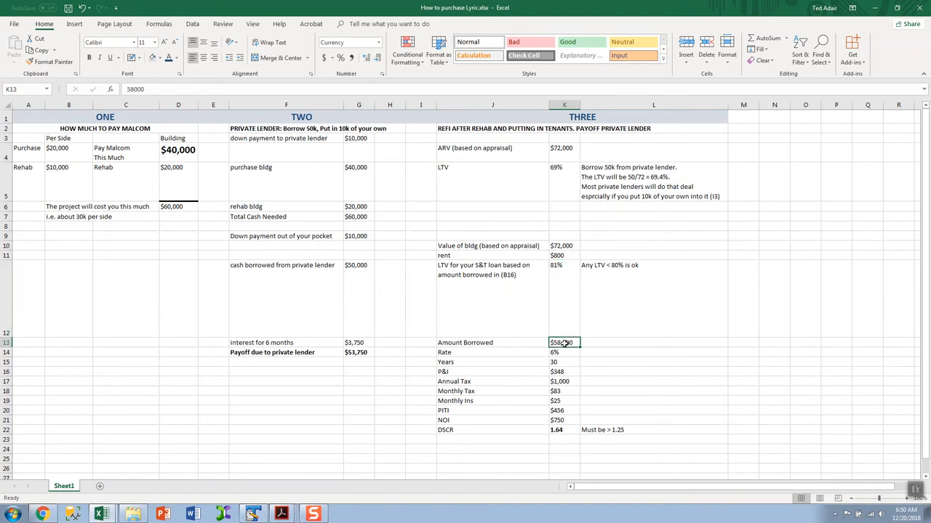
text(5)
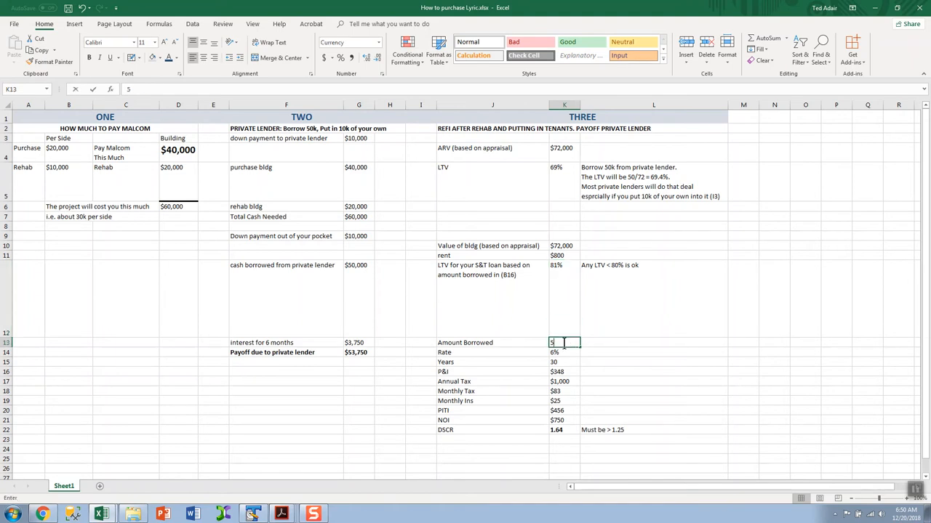
text(700)
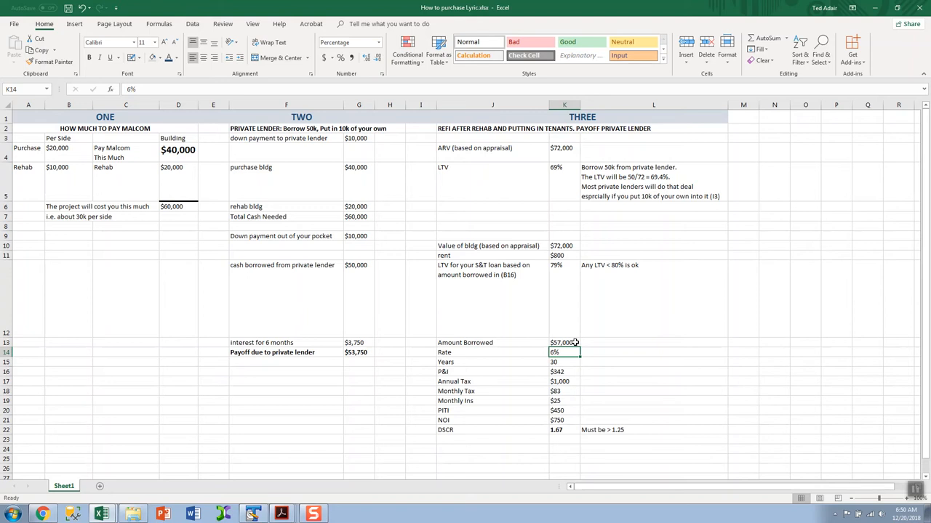
mouse_move(558, 276)
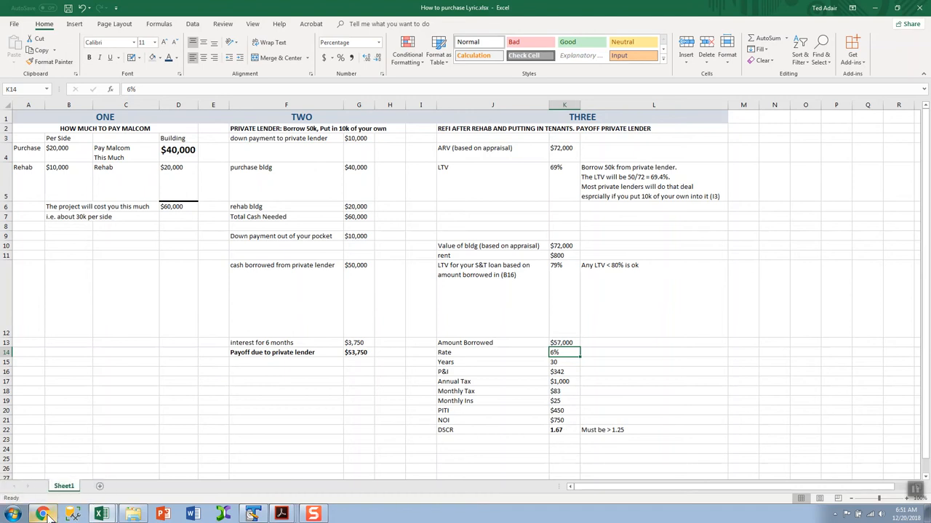
- Switch to Gmail in Chrome and show the Sent messages folder
click(42, 515)
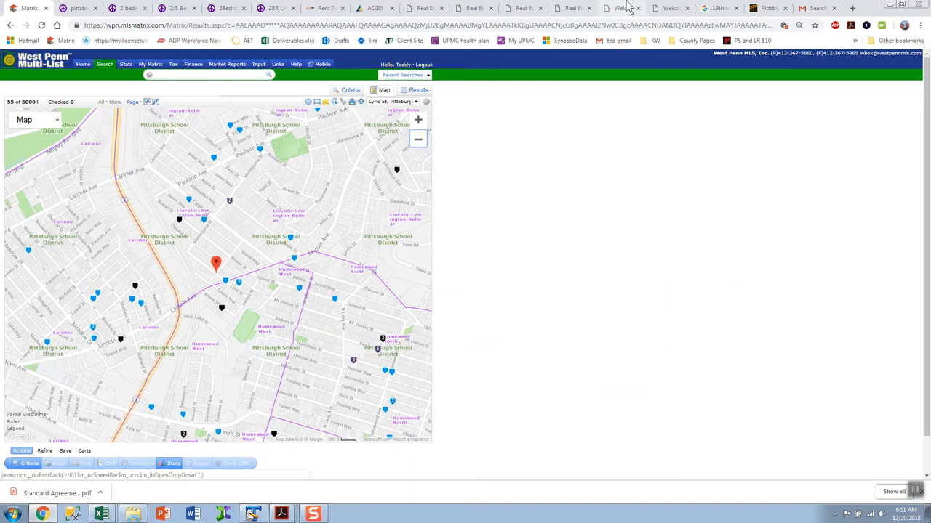
mouse_move(815, 9)
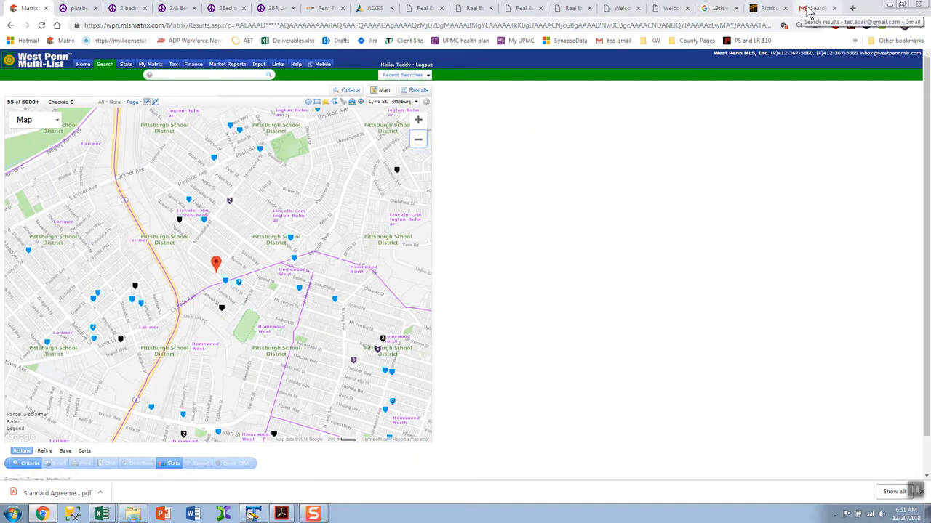
click(818, 9)
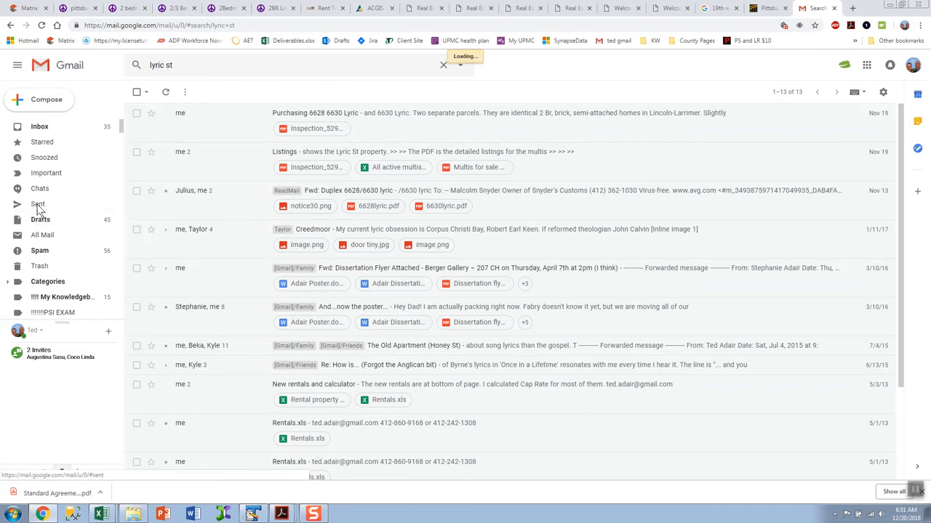
click(38, 204)
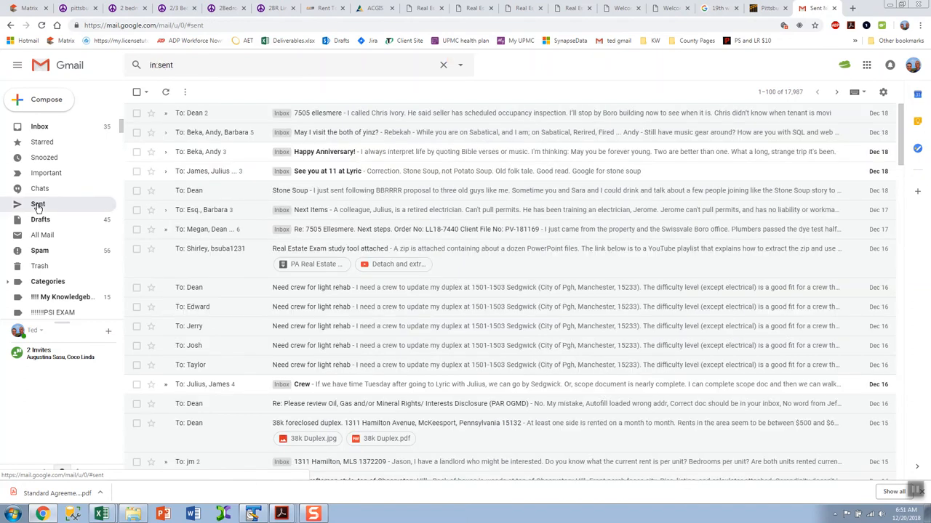
mouse_move(294, 177)
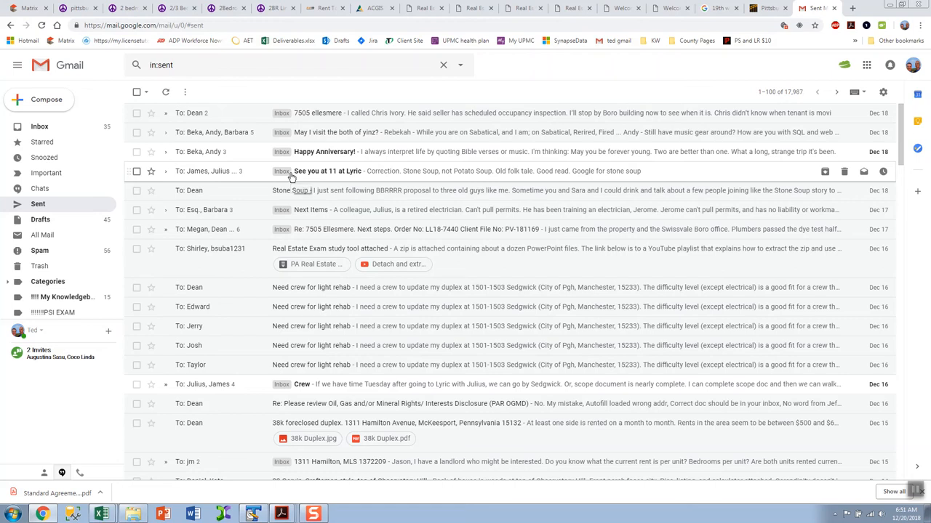
mouse_move(282, 190)
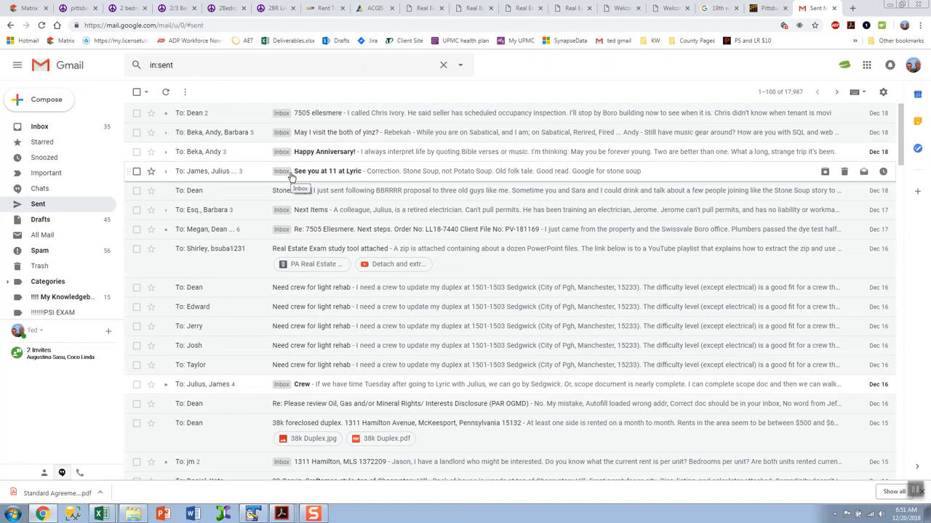
mouse_move(256, 210)
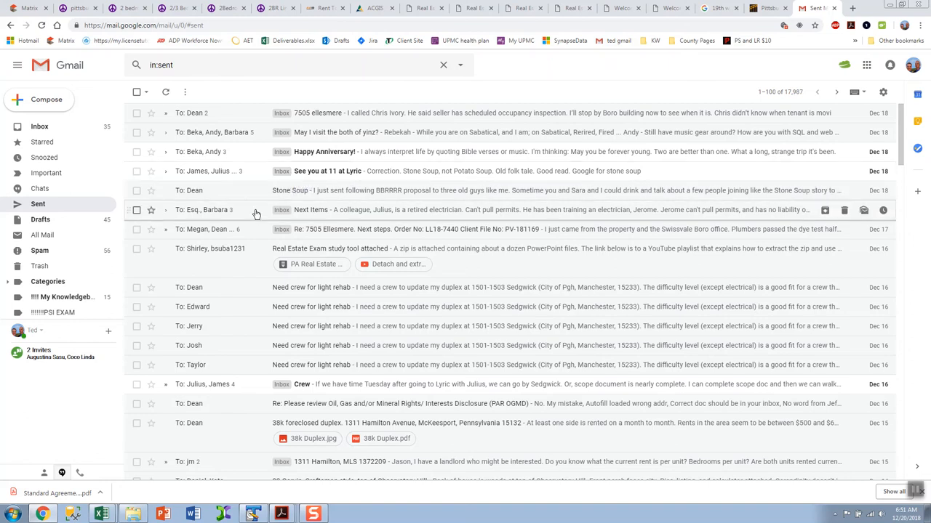
mouse_move(241, 200)
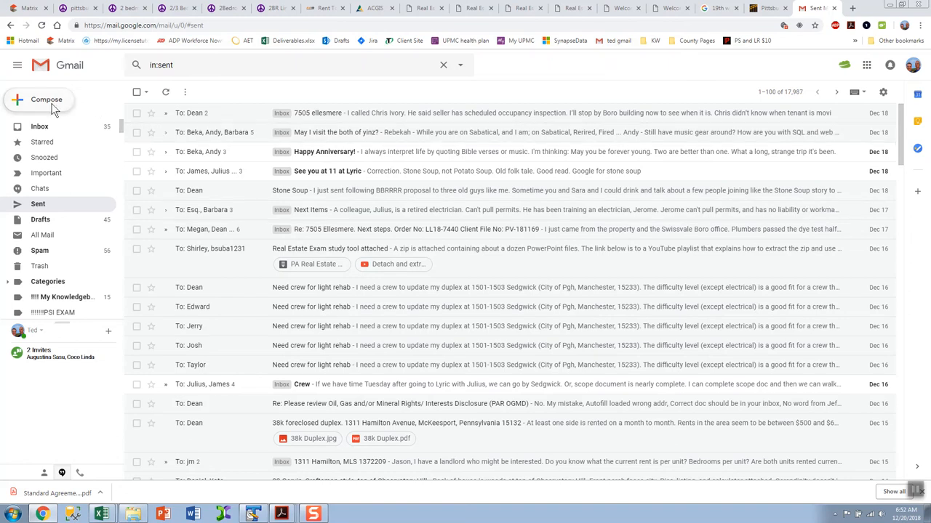
click(47, 99)
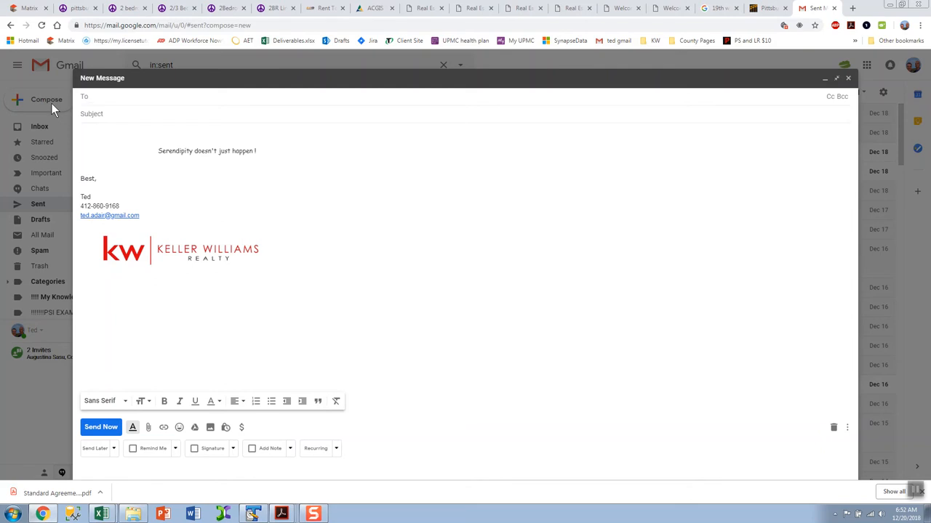
text(no)
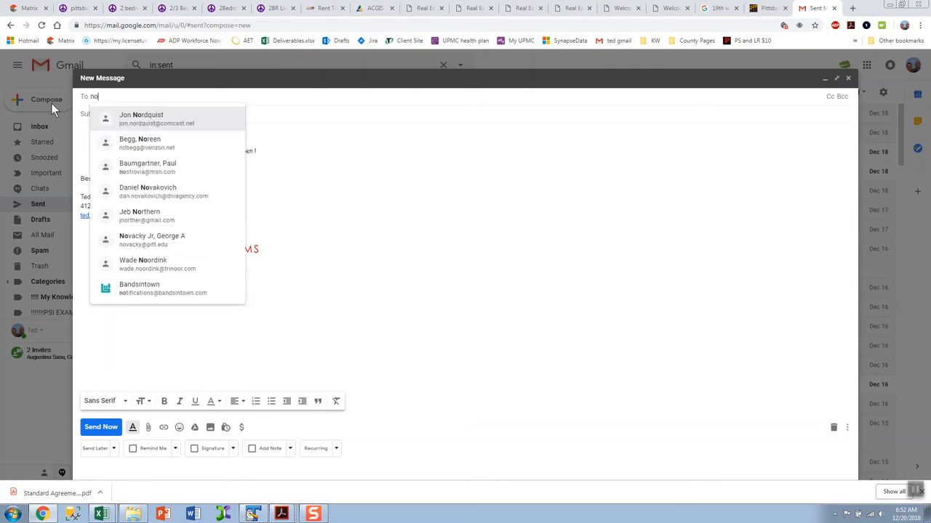
text(t)
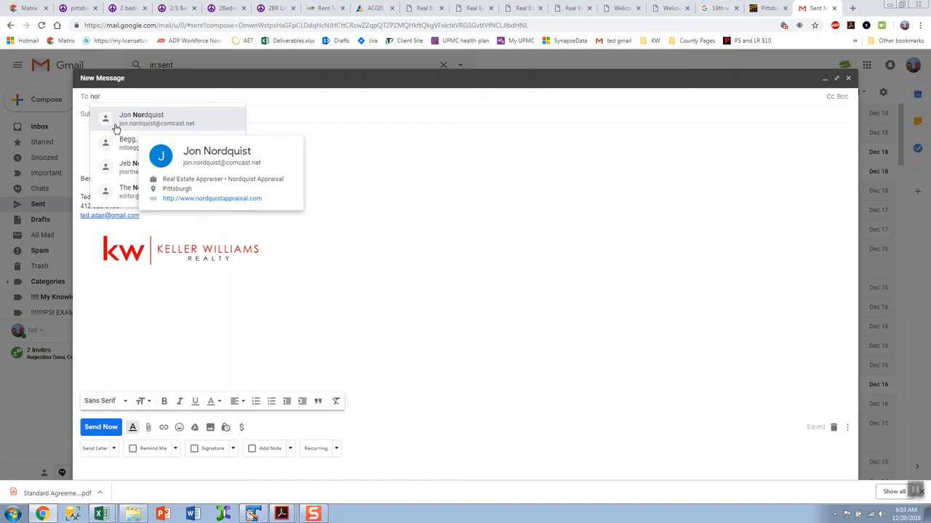
mouse_move(273, 181)
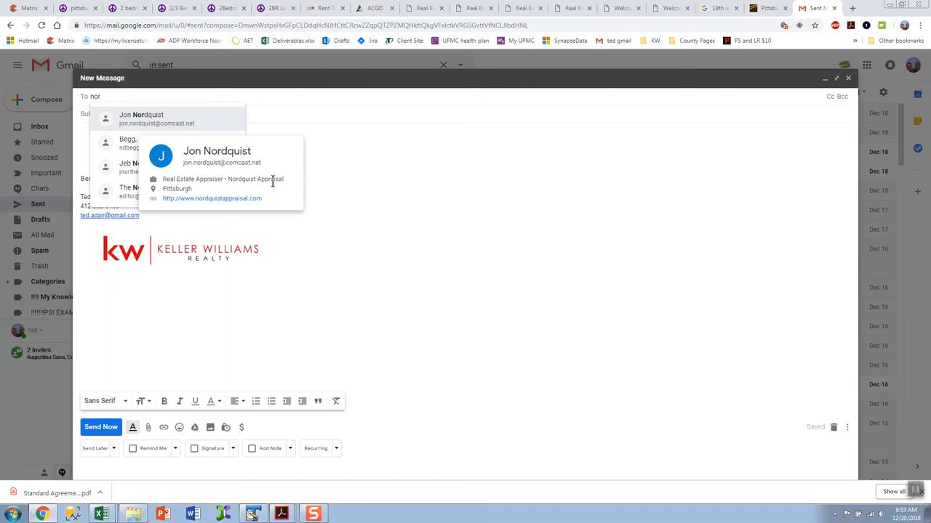
mouse_move(872, 404)
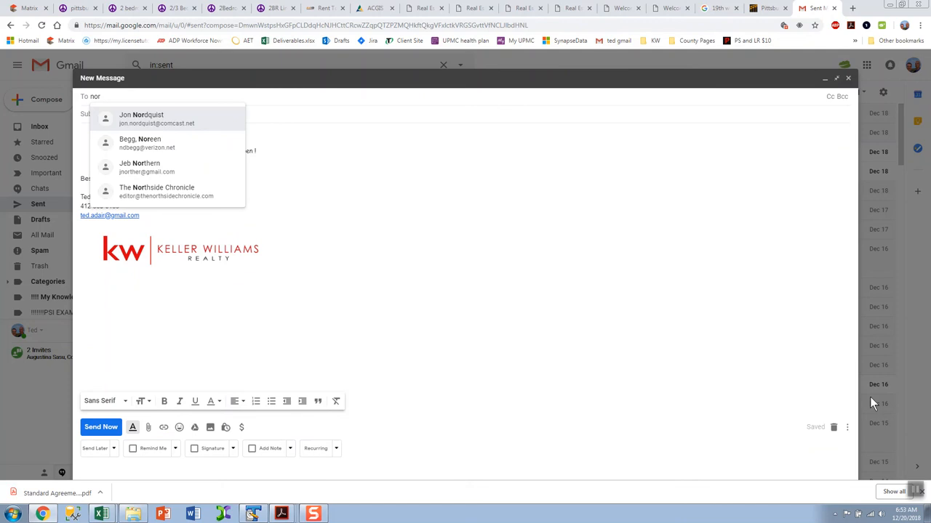